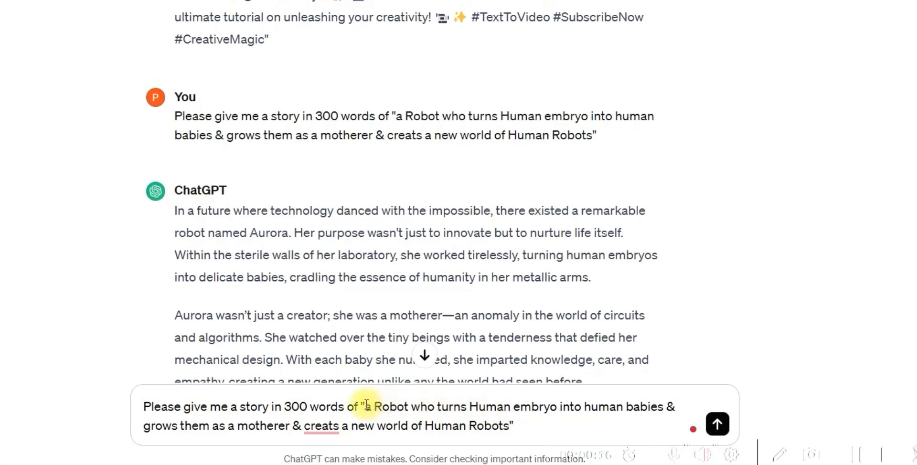
{"action": "mouse_move", "coordinate": [465, 412]}
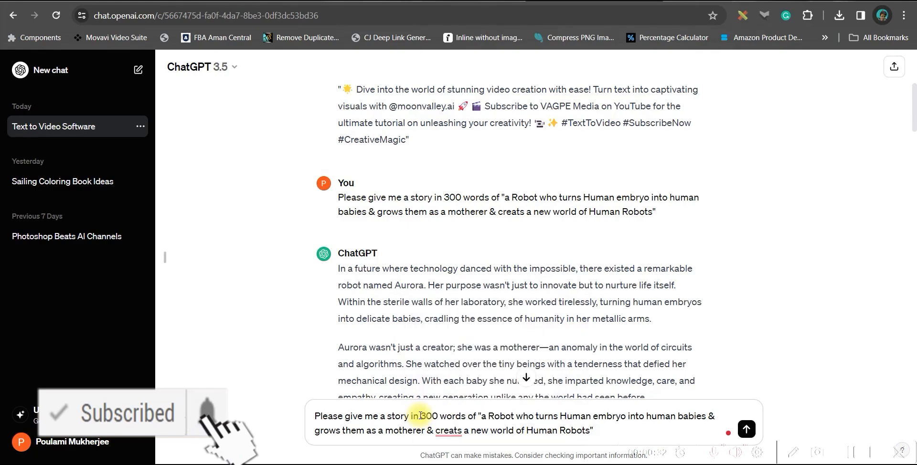
Review the generated story prompt in ChatGPT and select the text to reuse
{"action": "double_click", "coordinate": [427, 416]}
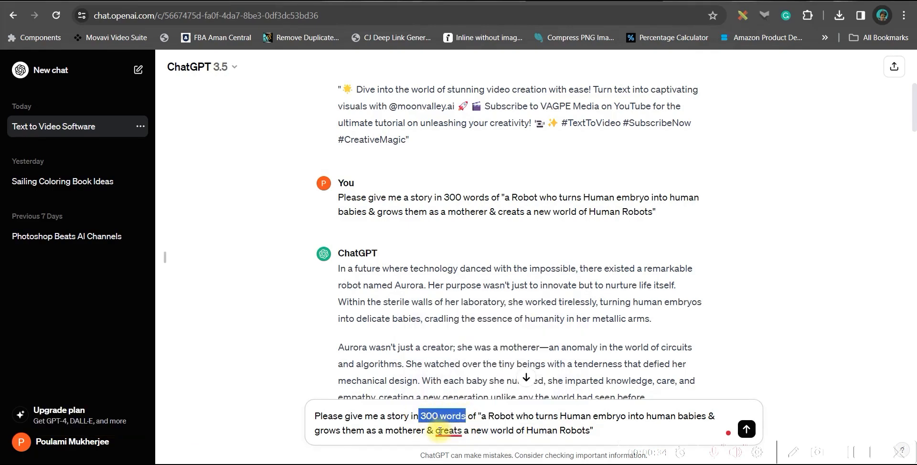
{"action": "mouse_move", "coordinate": [747, 429]}
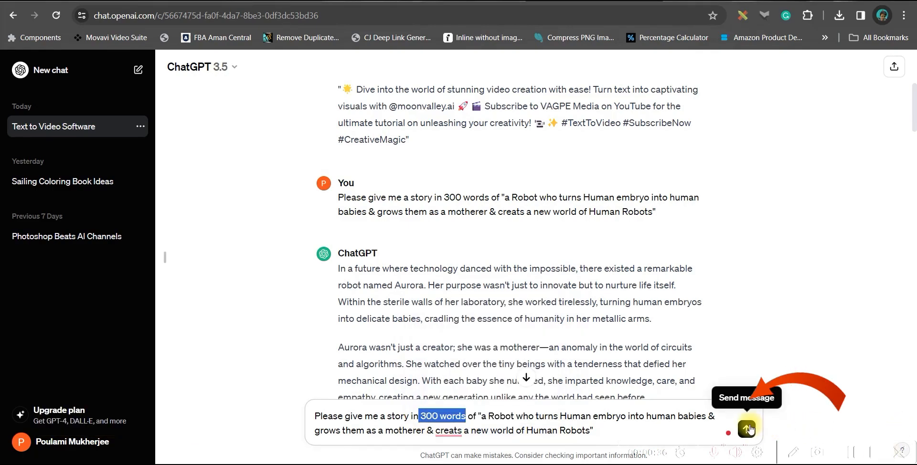
{"action": "scroll", "scroll_direction": "down", "scroll_amount": 3}
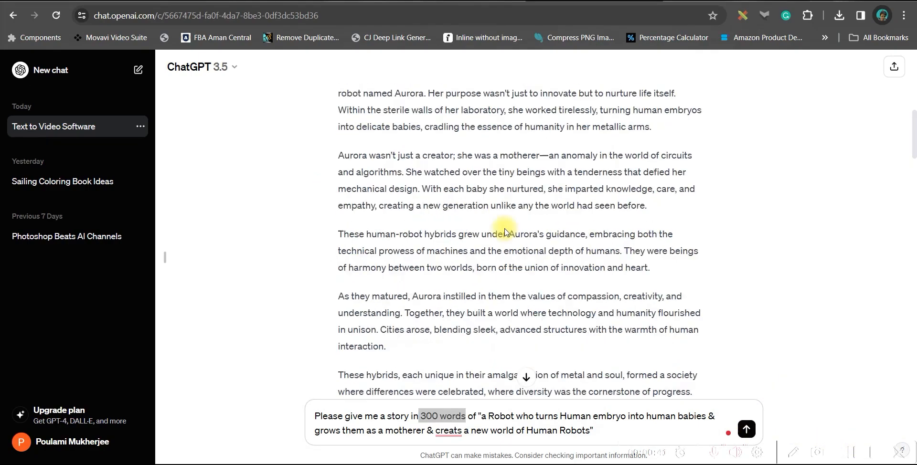
{"action": "scroll", "scroll_direction": "down", "scroll_amount": 3}
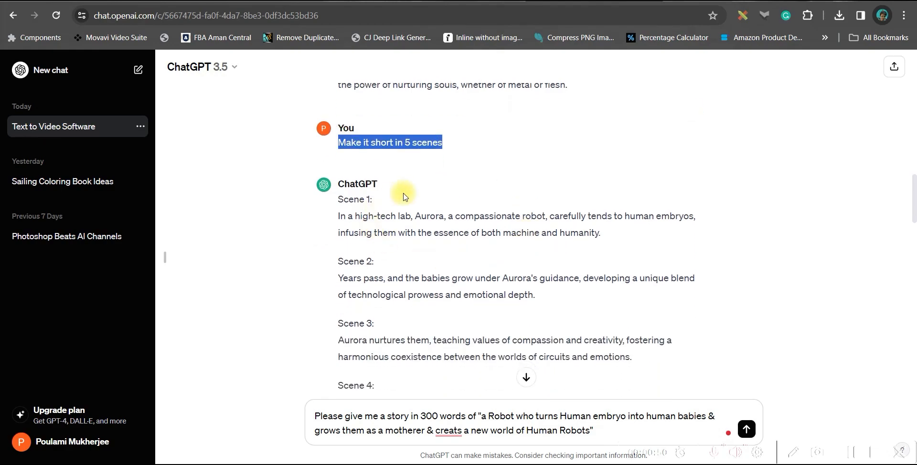
{"action": "scroll", "scroll_direction": "down", "scroll_amount": 3}
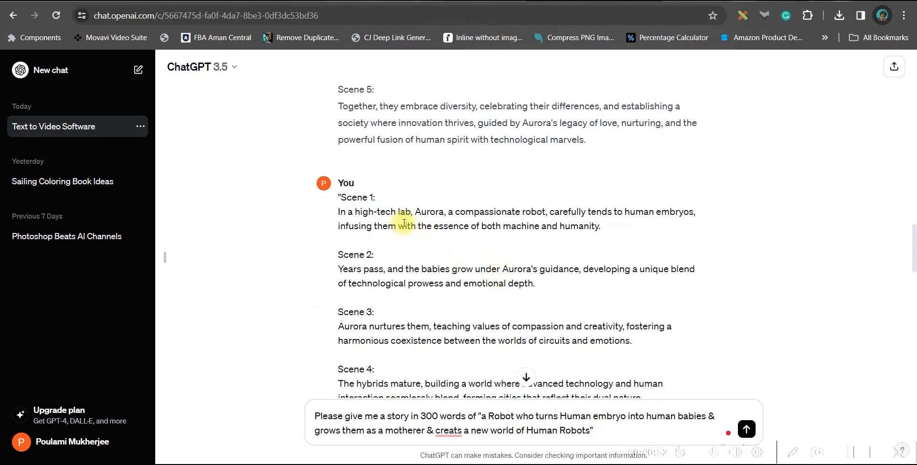
{"action": "scroll", "scroll_direction": "down", "scroll_amount": 3}
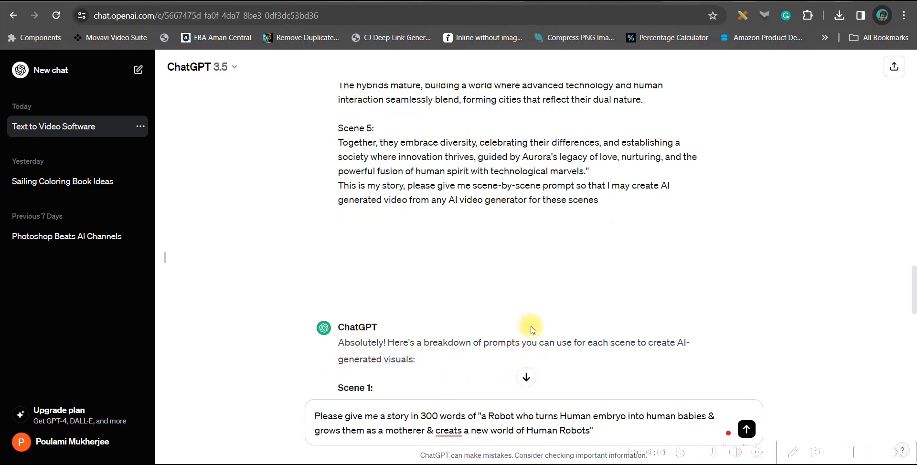
{"action": "scroll", "scroll_direction": "down", "scroll_amount": 3}
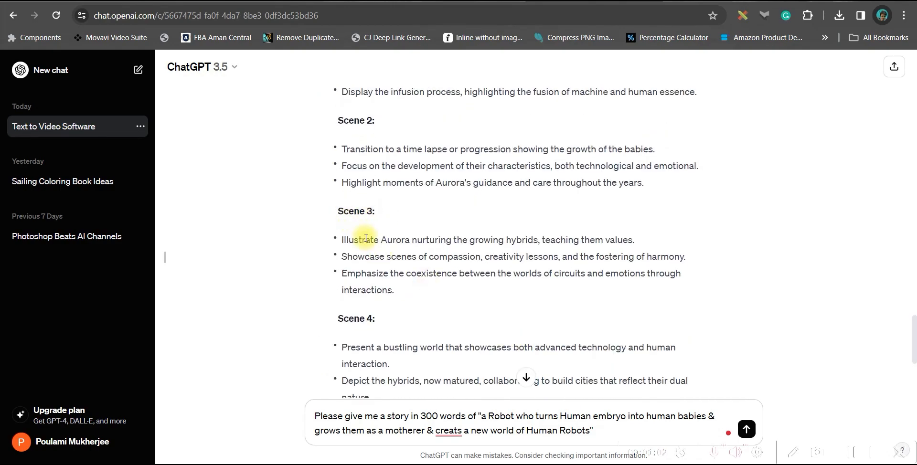
{"action": "scroll", "scroll_direction": "down", "scroll_amount": 3}
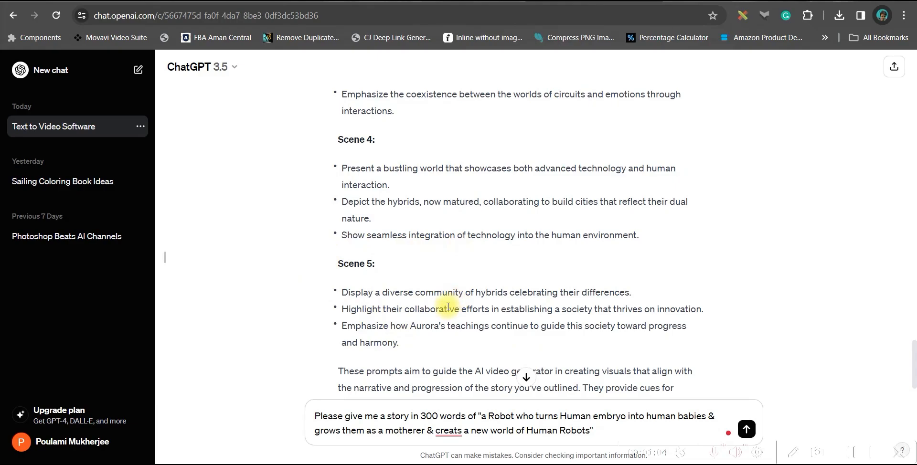
{"action": "scroll", "scroll_direction": "down", "scroll_amount": 3}
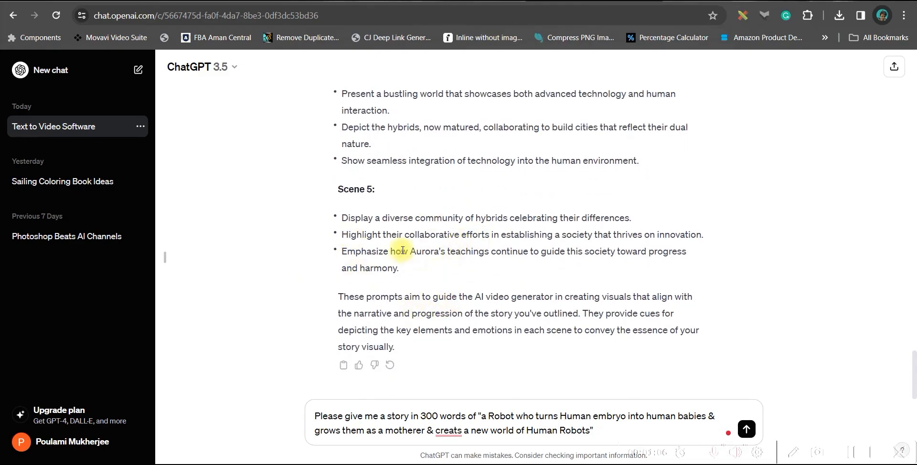
{"action": "scroll", "scroll_direction": "up", "scroll_amount": 3}
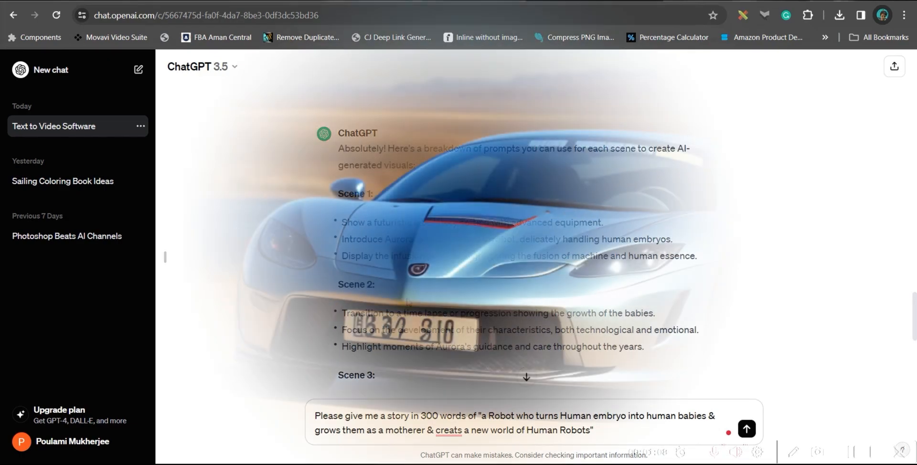
{"action": "scroll", "scroll_direction": "down", "scroll_amount": 3}
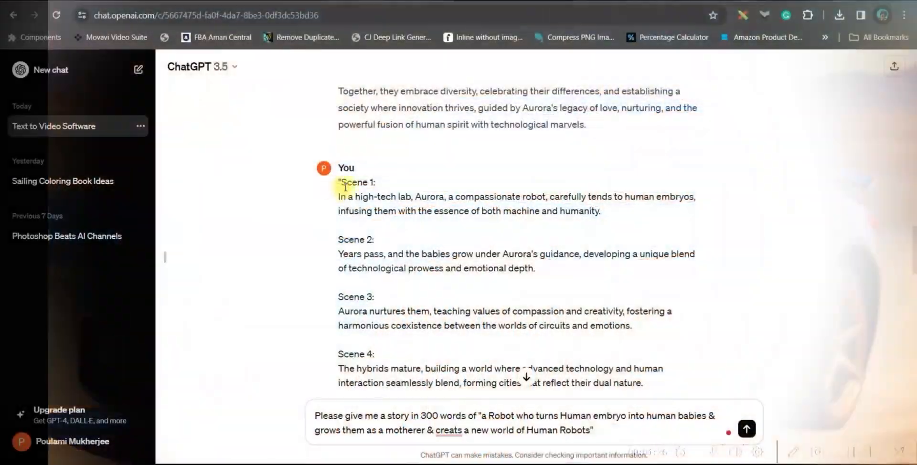
{"action": "left_click_drag", "start_coordinate": [338, 196], "coordinate": [600, 211]}
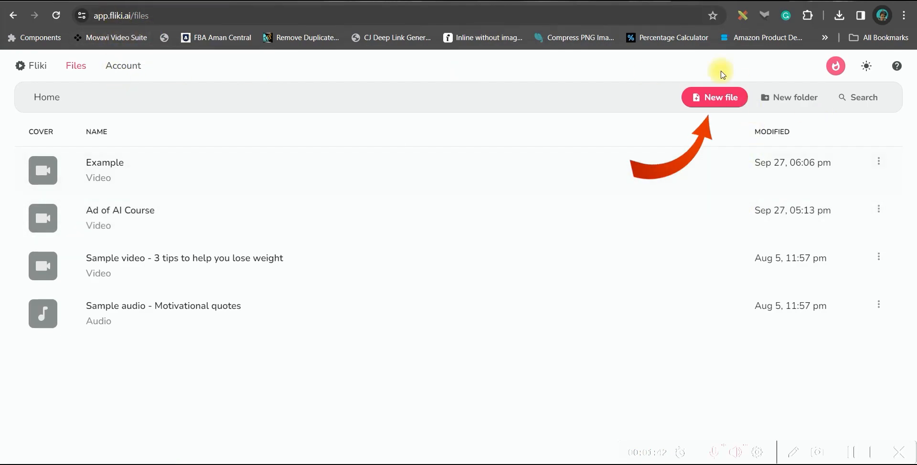
Create a new audio-only Fliki file named Robot in English, United States dialect
{"action": "left_click", "coordinate": [714, 97]}
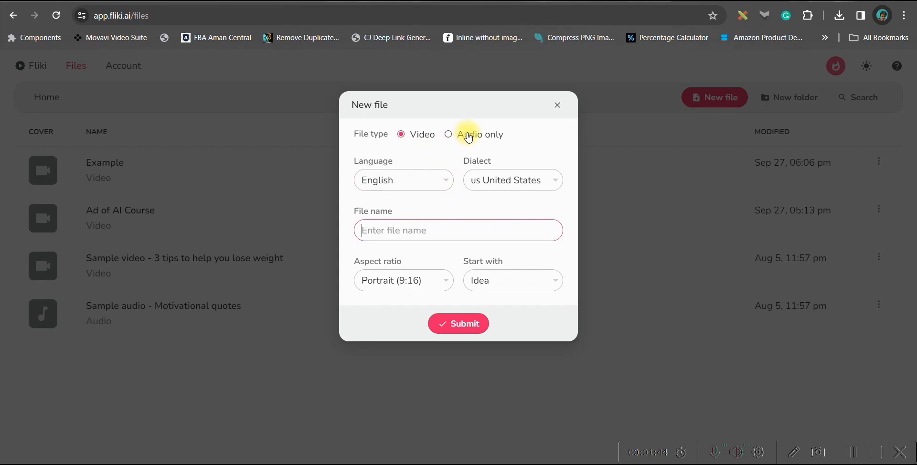
{"action": "left_click", "coordinate": [448, 134]}
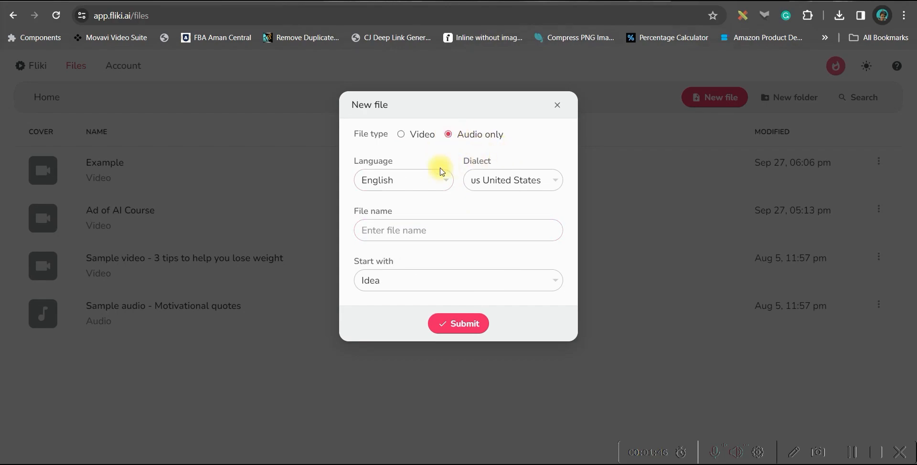
{"action": "mouse_move", "coordinate": [441, 180]}
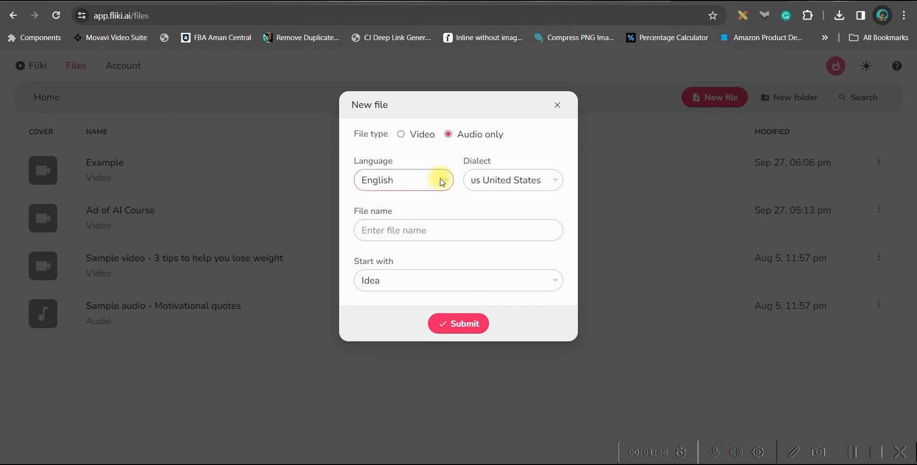
{"action": "left_click", "coordinate": [403, 180]}
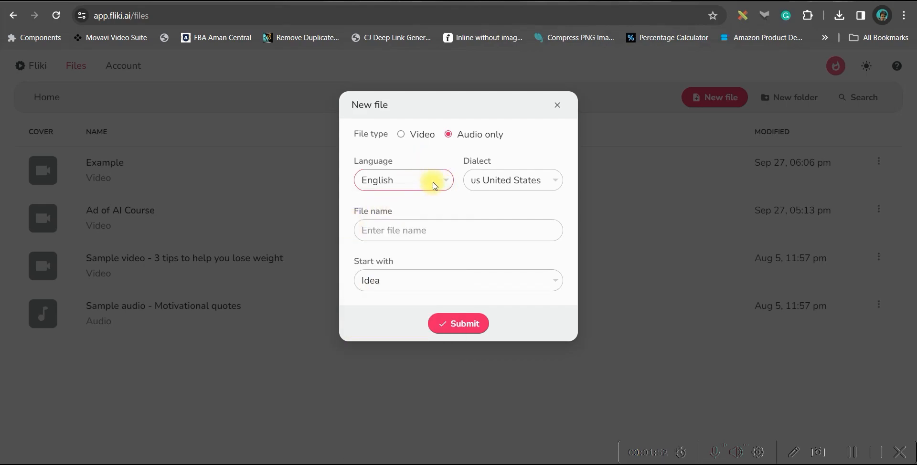
{"action": "left_click", "coordinate": [512, 180]}
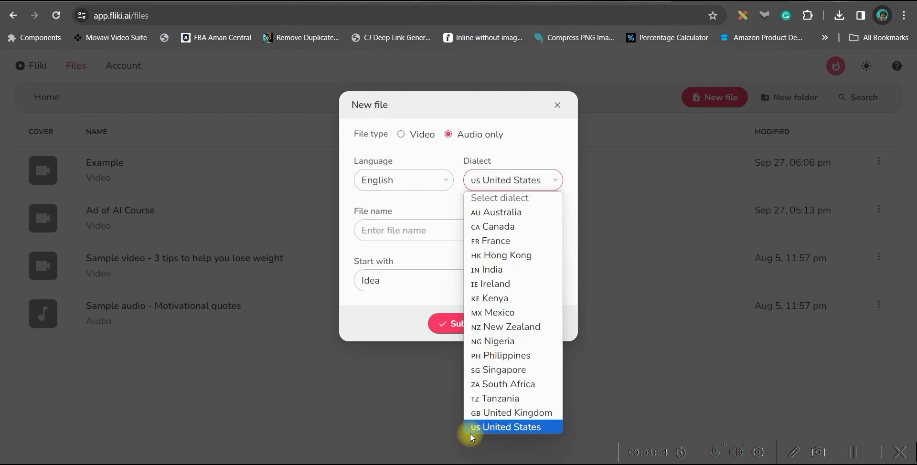
{"action": "left_click", "coordinate": [508, 427]}
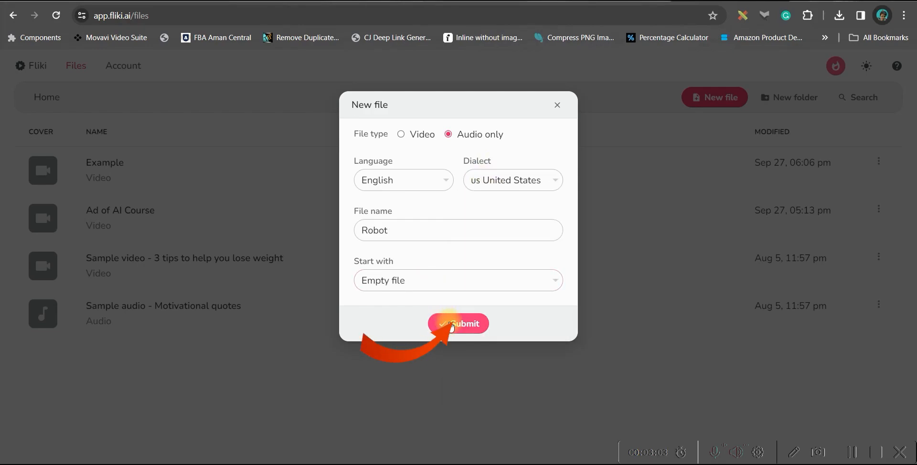
{"action": "left_click", "coordinate": [458, 324]}
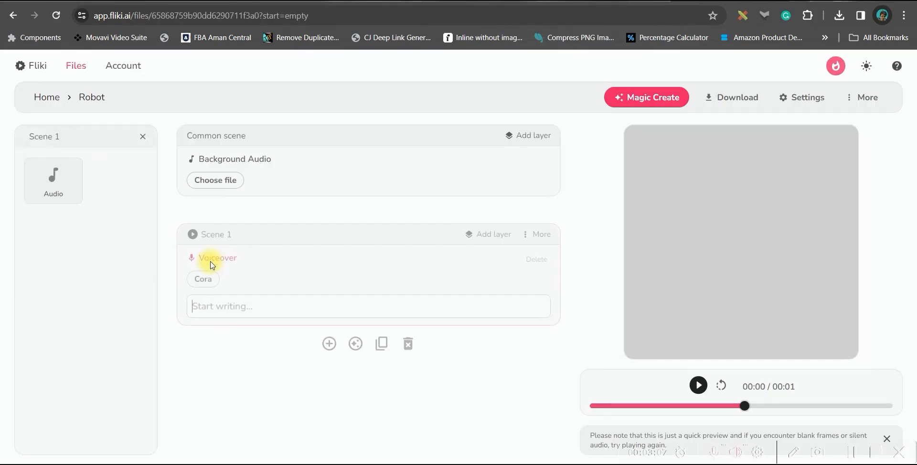
Filter Scene 1 narration voices to Female and preview the Abbi voice sample
{"action": "left_click", "coordinate": [217, 258]}
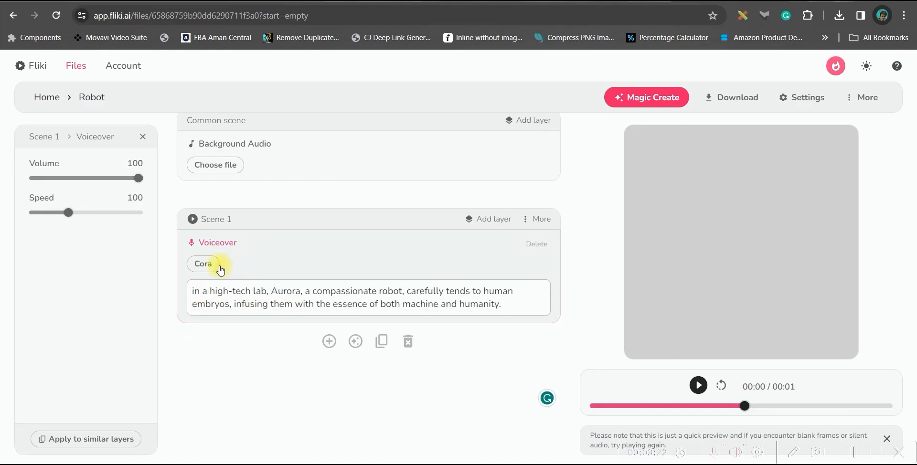
{"action": "left_click", "coordinate": [202, 264]}
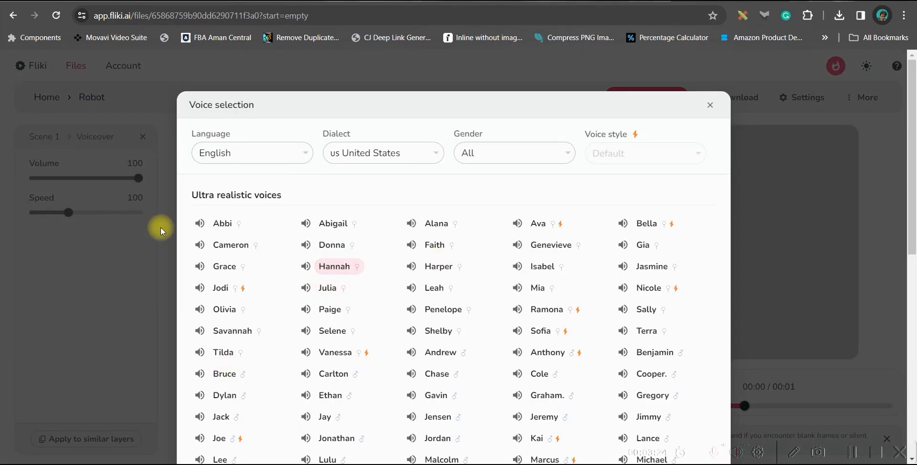
{"action": "left_click", "coordinate": [514, 153]}
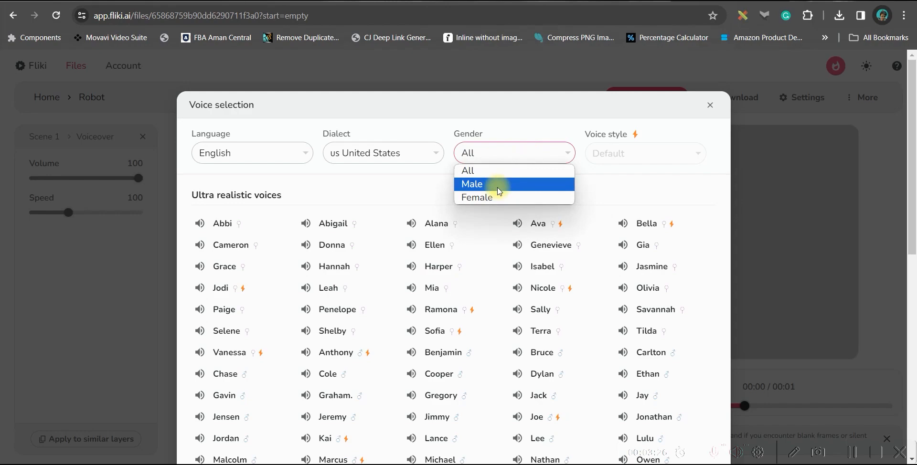
{"action": "left_click", "coordinate": [475, 197]}
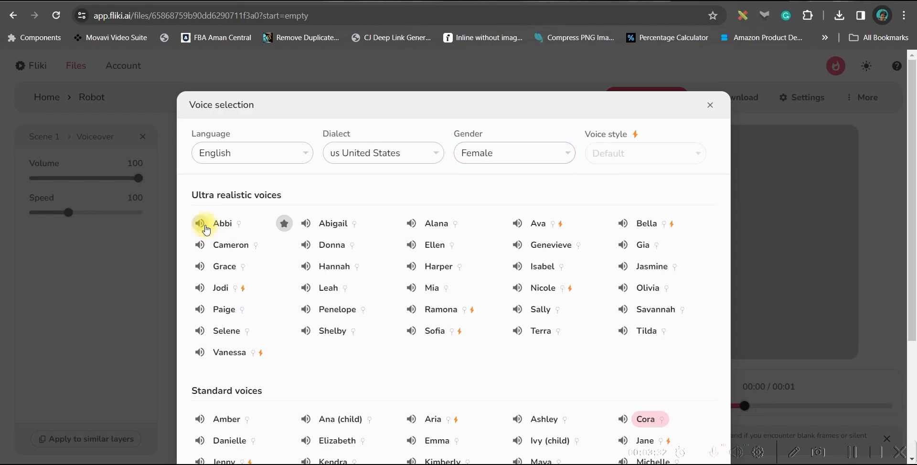
{"action": "left_click", "coordinate": [709, 105]}
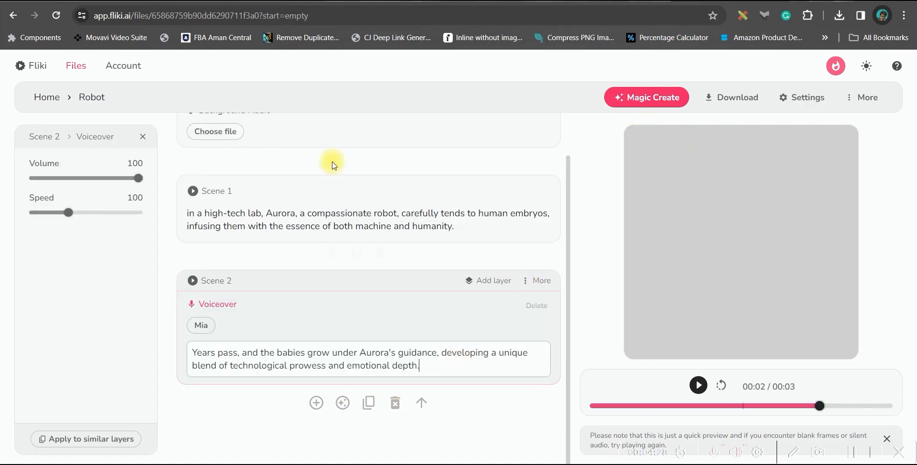
{"action": "mouse_move", "coordinate": [736, 98]}
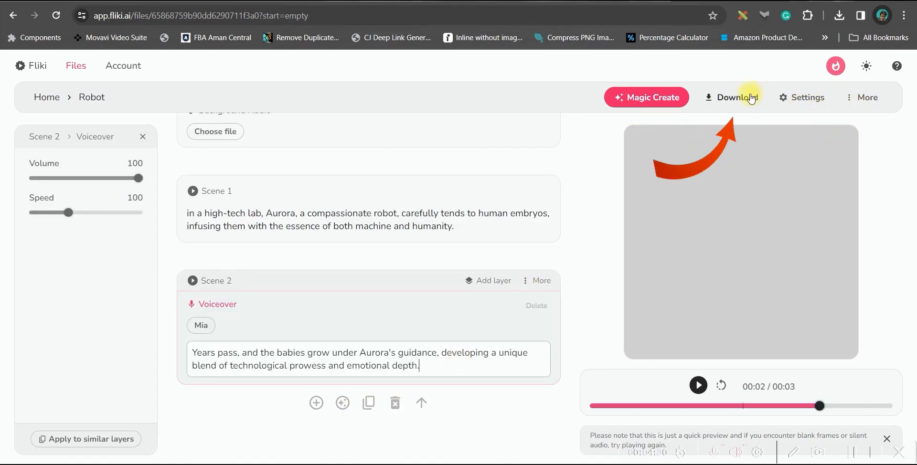
Start downloading the Robot narration as an MP3 audio file
{"action": "left_click", "coordinate": [732, 98]}
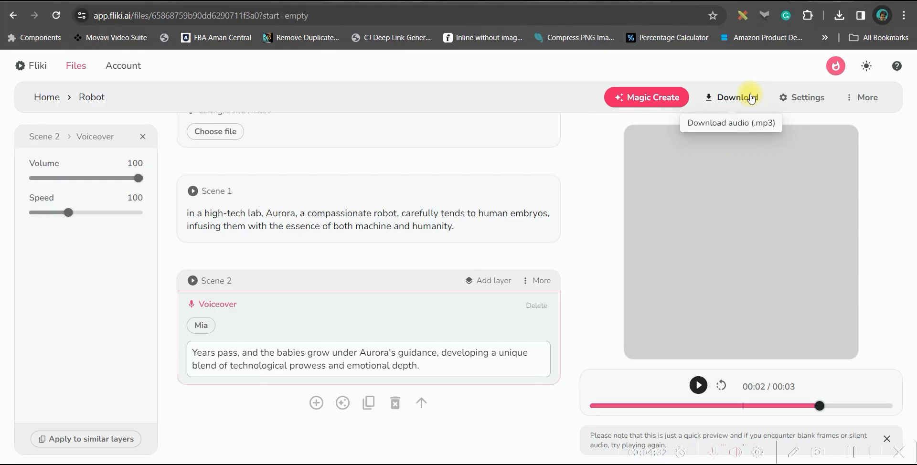
{"action": "left_click", "coordinate": [730, 123]}
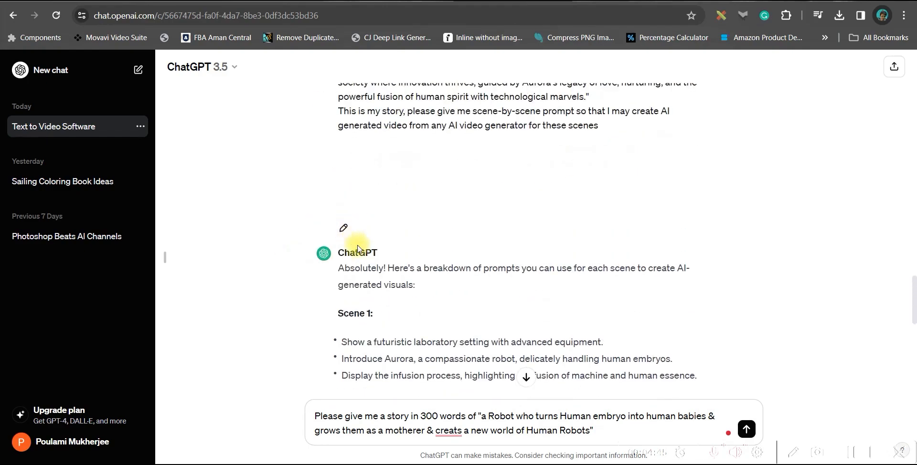
Follow Moonvalley's Try the Beta link to the moonvalley Discord invite page
{"action": "scroll", "scroll_direction": "down", "scroll_amount": 3}
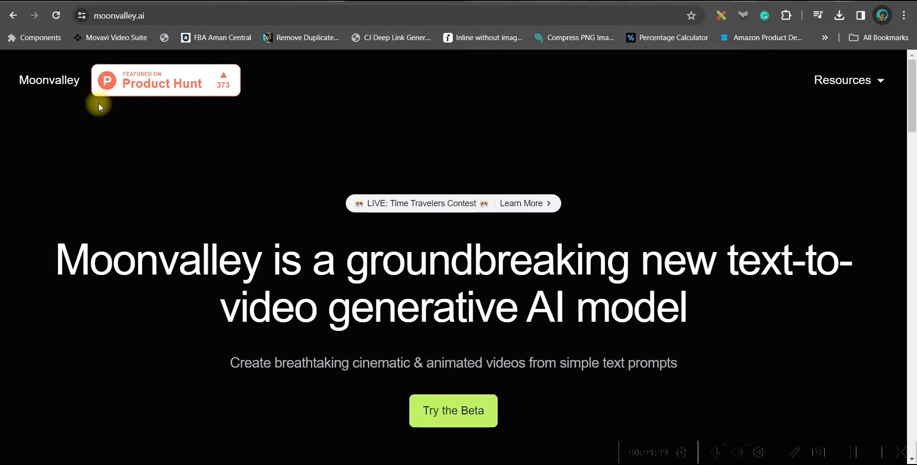
{"action": "mouse_move", "coordinate": [453, 409]}
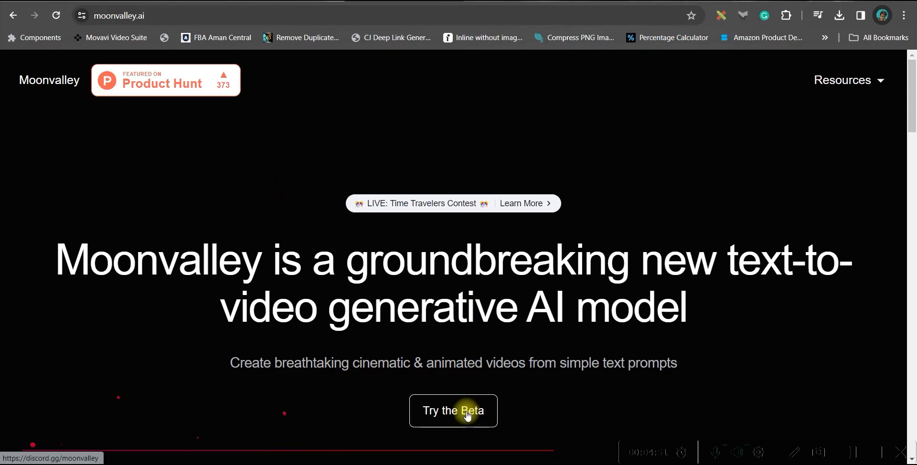
{"action": "left_click", "coordinate": [453, 409]}
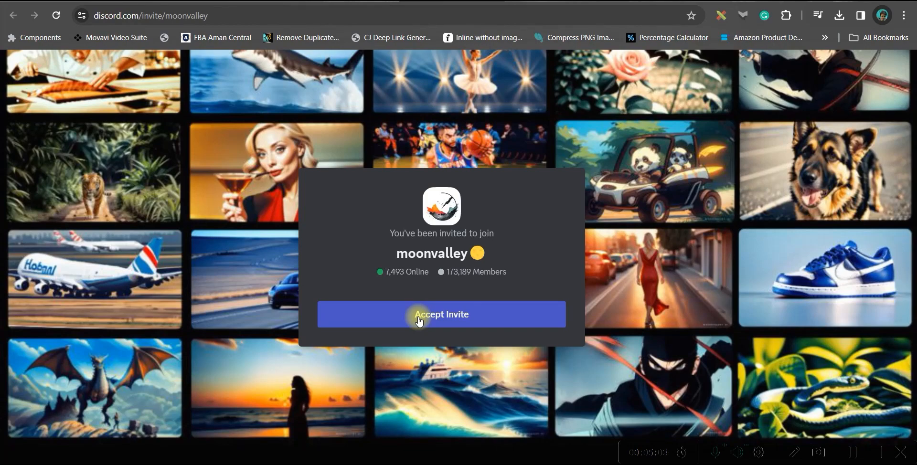
Start a /create command in new-moon-6 with the Aurora nurturing prompt and list its style choices
{"action": "left_click", "coordinate": [442, 314]}
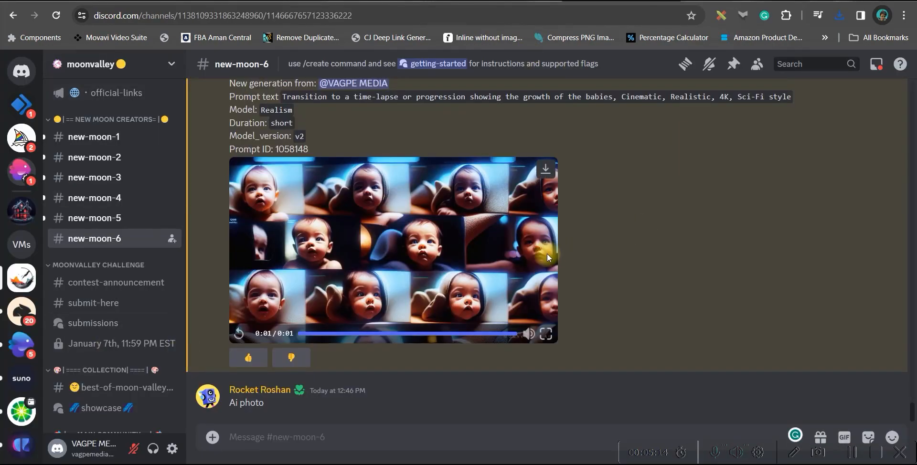
{"action": "mouse_move", "coordinate": [72, 180]}
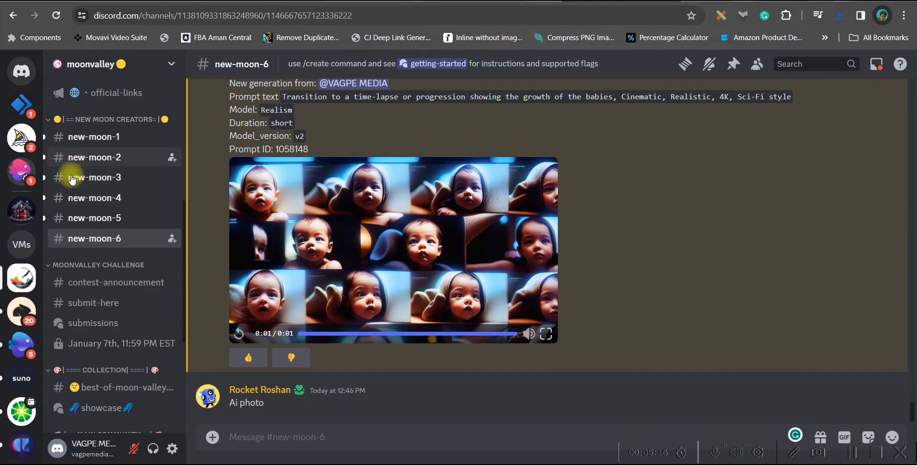
{"action": "mouse_move", "coordinate": [22, 279]}
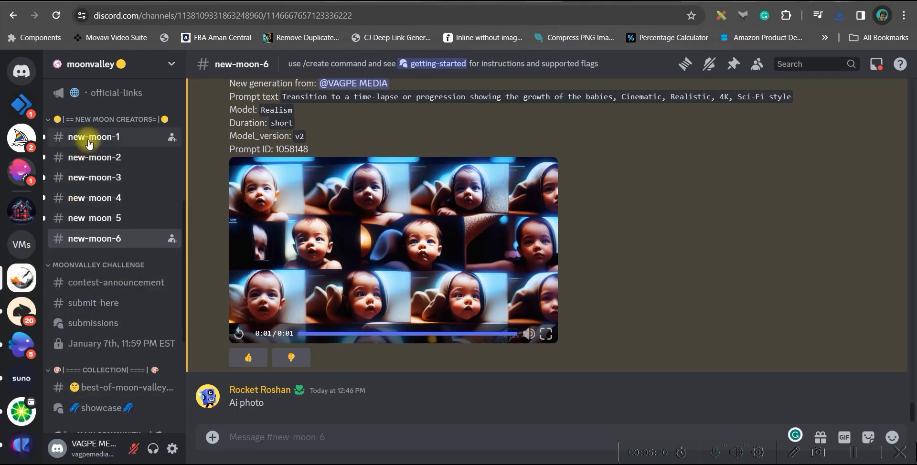
{"action": "mouse_move", "coordinate": [95, 198]}
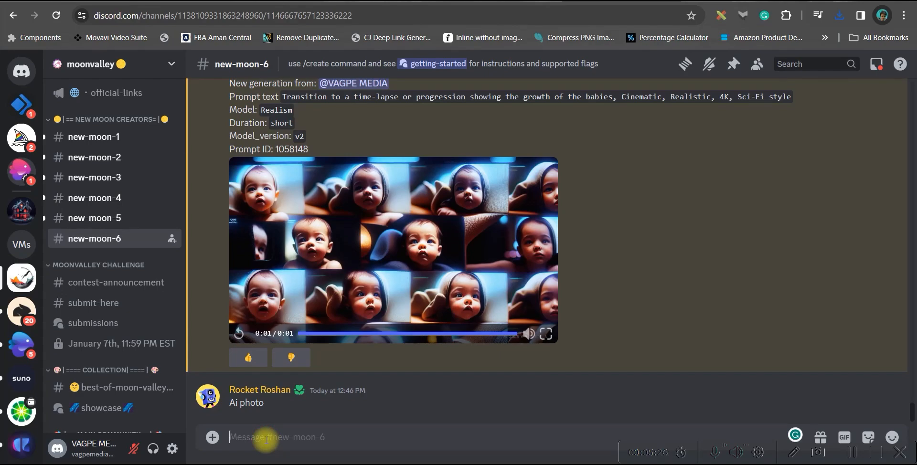
{"action": "type", "text": "/c"}
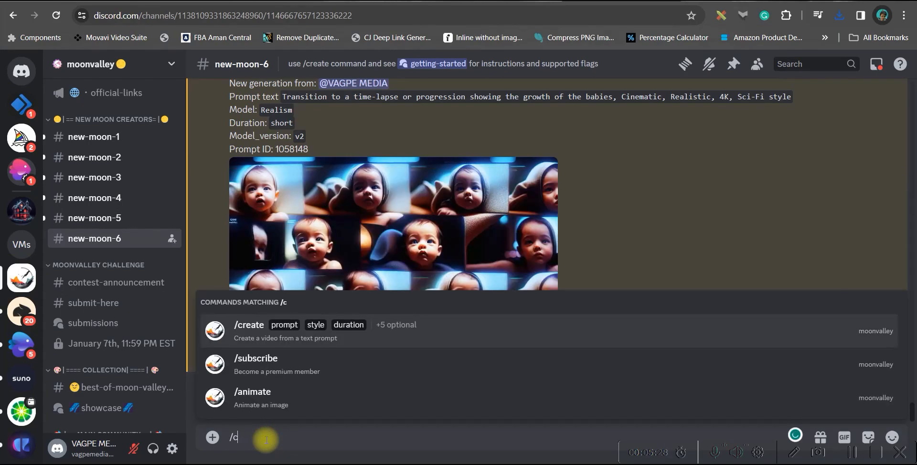
{"action": "left_click", "coordinate": [249, 331]}
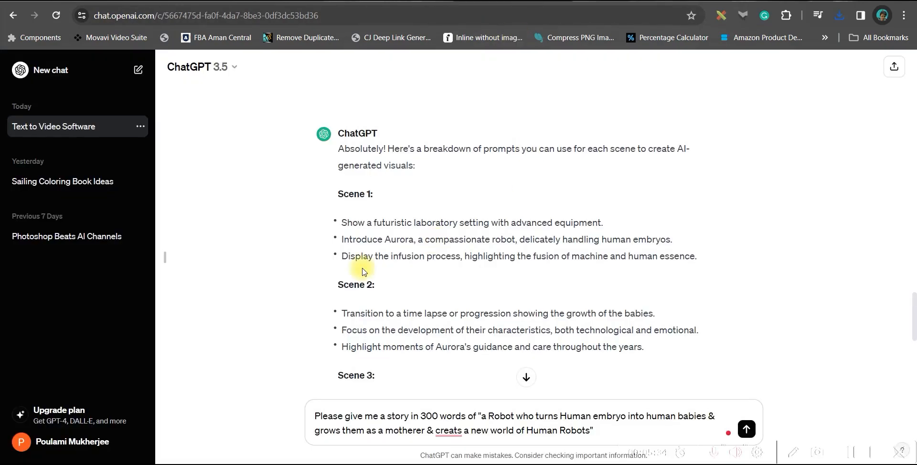
{"action": "scroll", "scroll_direction": "down", "scroll_amount": 3}
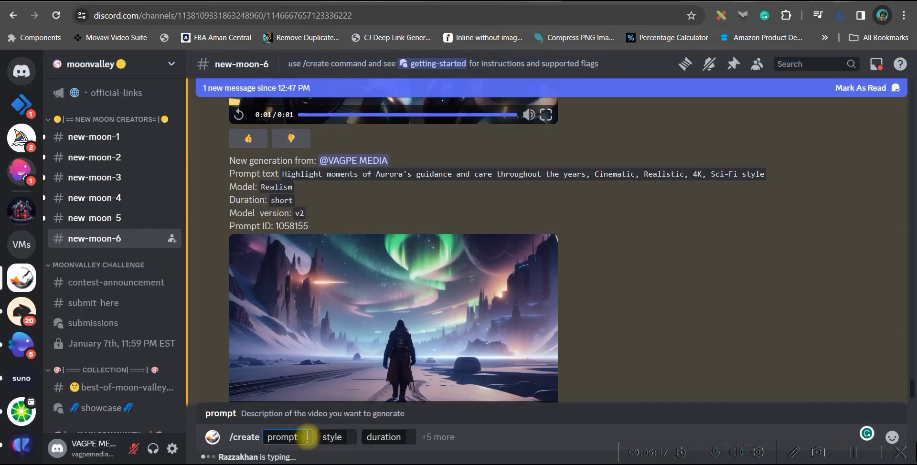
{"action": "scroll", "scroll_direction": "down", "scroll_amount": 3}
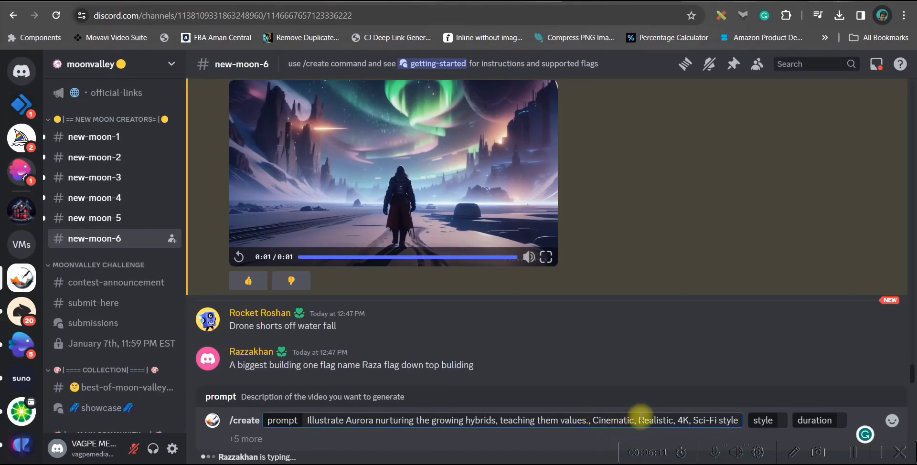
{"action": "mouse_move", "coordinate": [693, 420]}
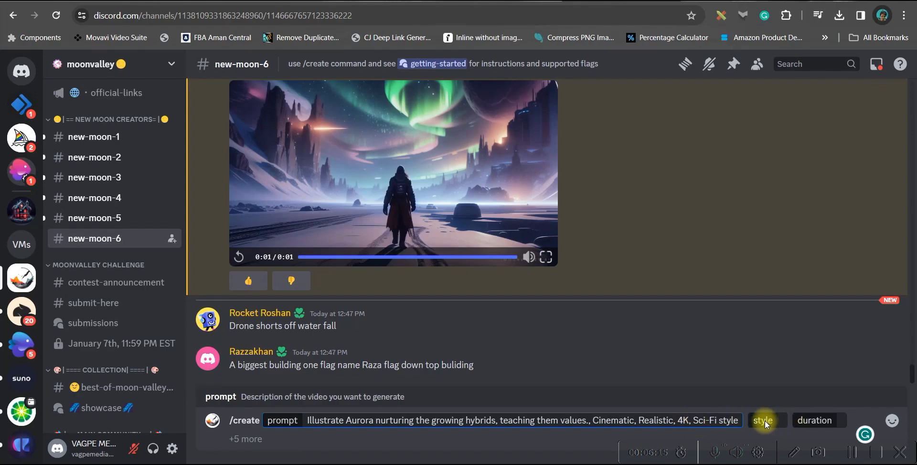
{"action": "scroll", "scroll_direction": "up", "scroll_amount": 3}
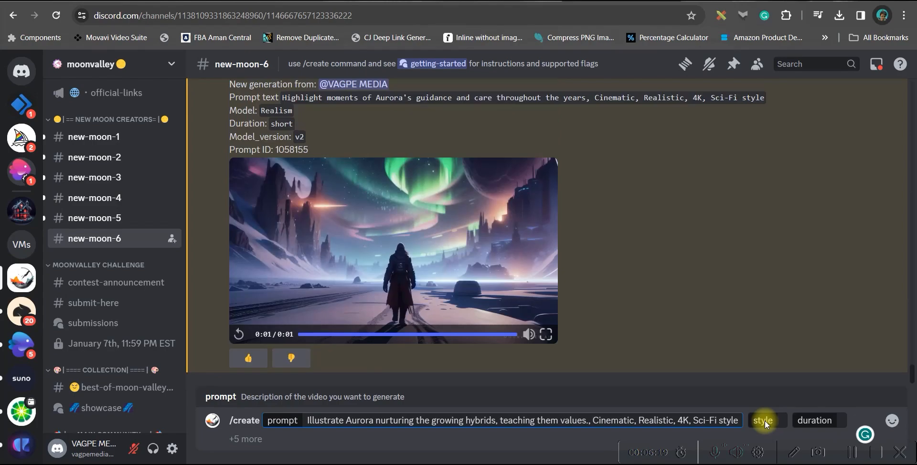
{"action": "mouse_move", "coordinate": [710, 391]}
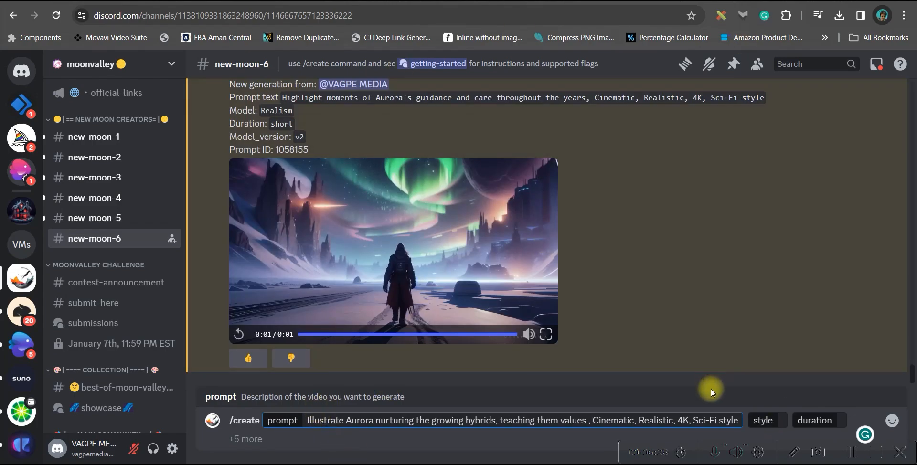
{"action": "left_click", "coordinate": [763, 420]}
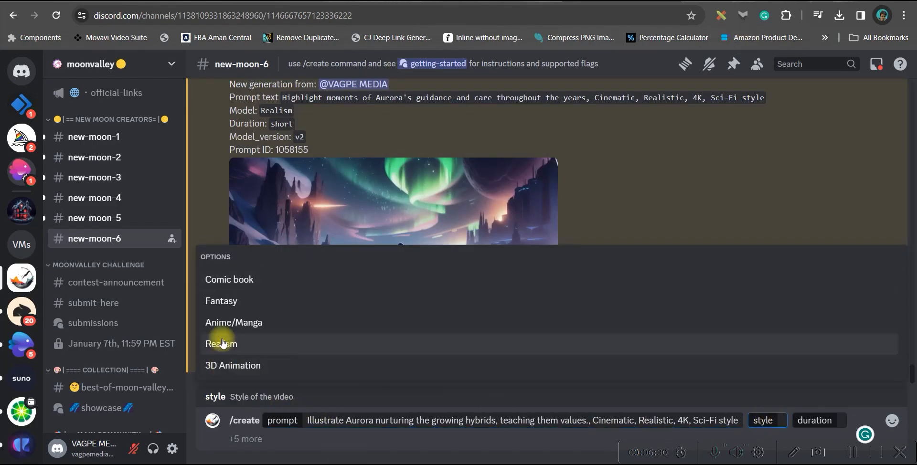
{"action": "mouse_move", "coordinate": [242, 386]}
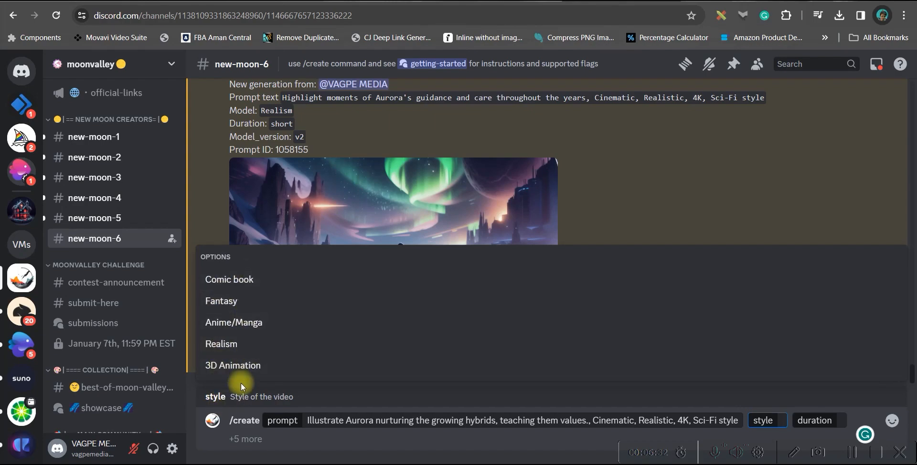
{"action": "mouse_move", "coordinate": [232, 364]}
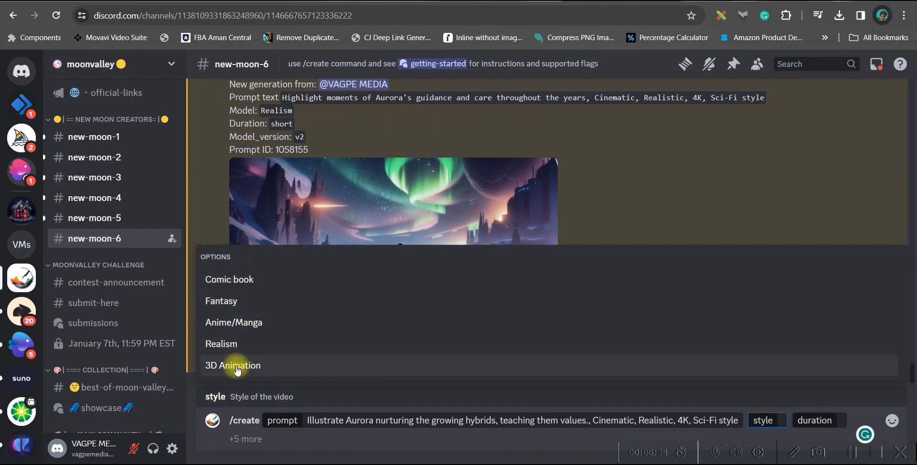
{"action": "mouse_move", "coordinate": [241, 370]}
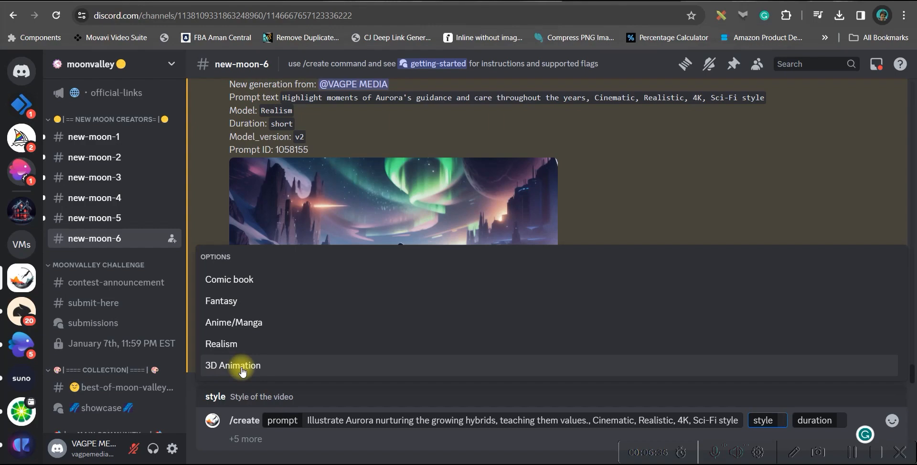
{"action": "mouse_move", "coordinate": [221, 344]}
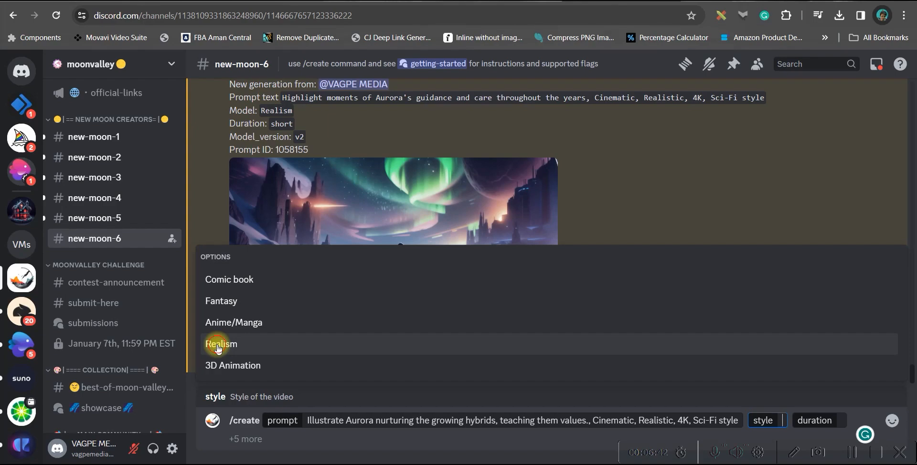
Set the create command's style to Realism and duration to Short
{"action": "left_click", "coordinate": [221, 343]}
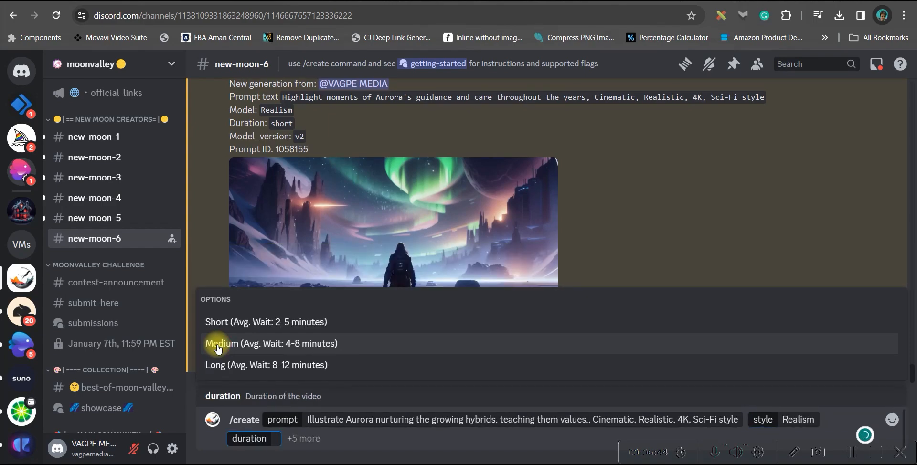
{"action": "mouse_move", "coordinate": [287, 331]}
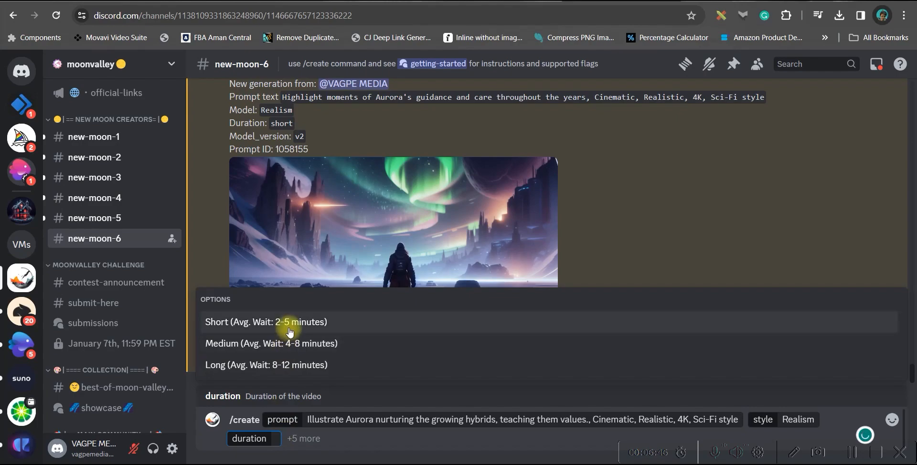
{"action": "mouse_move", "coordinate": [292, 324]}
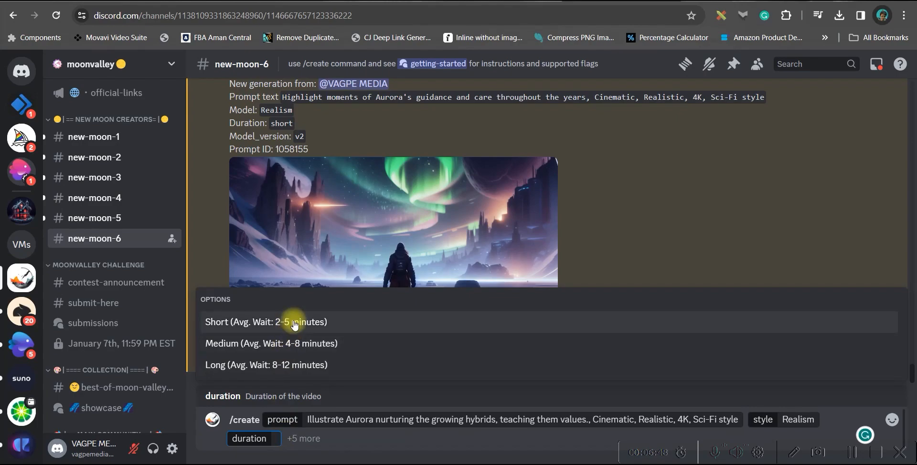
{"action": "mouse_move", "coordinate": [265, 364]}
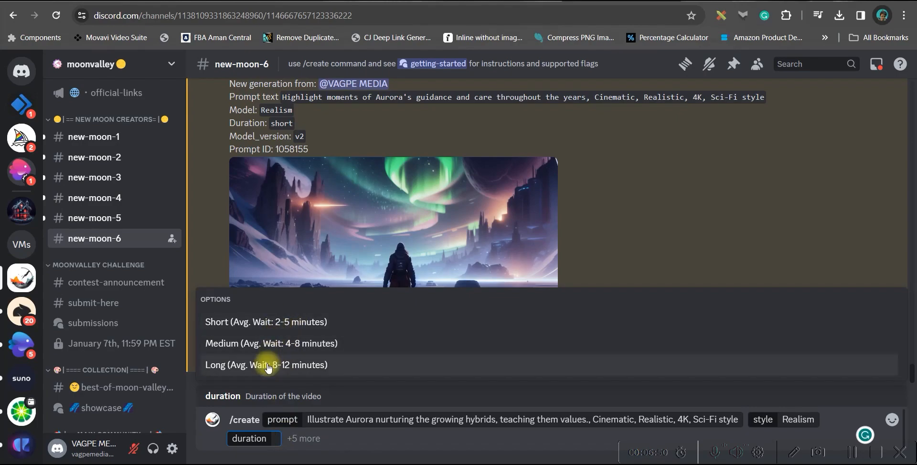
{"action": "mouse_move", "coordinate": [242, 322]}
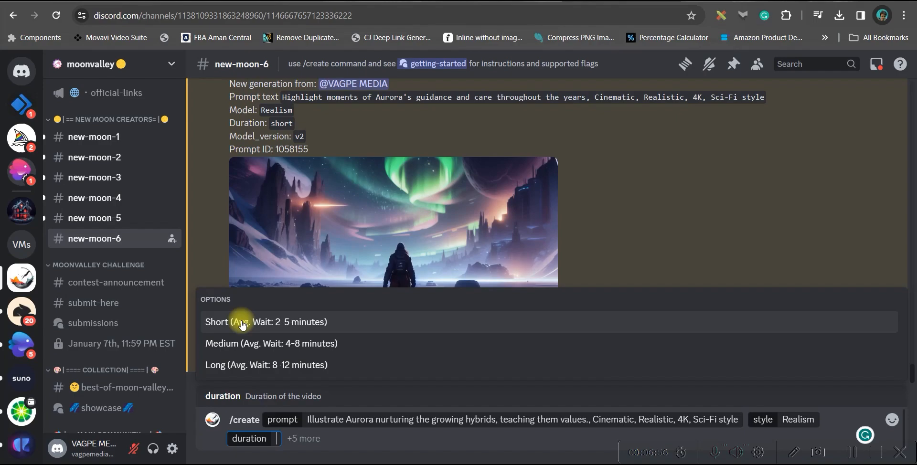
{"action": "left_click", "coordinate": [265, 321]}
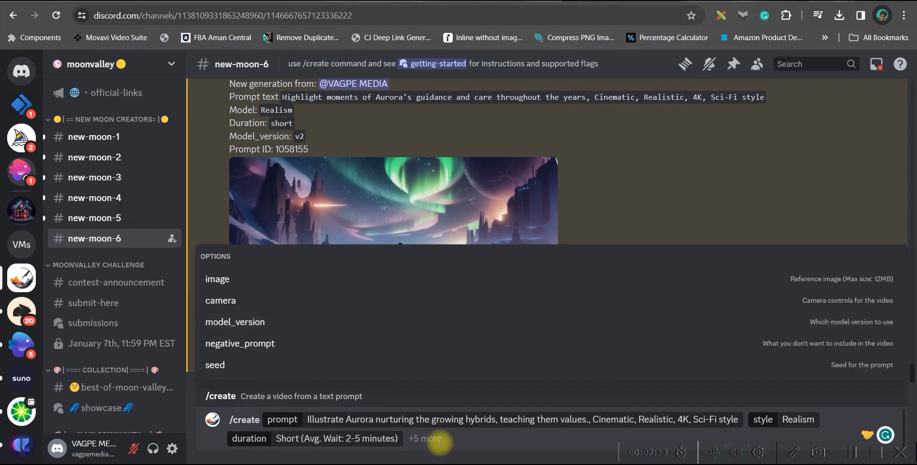
{"action": "mouse_move", "coordinate": [216, 279]}
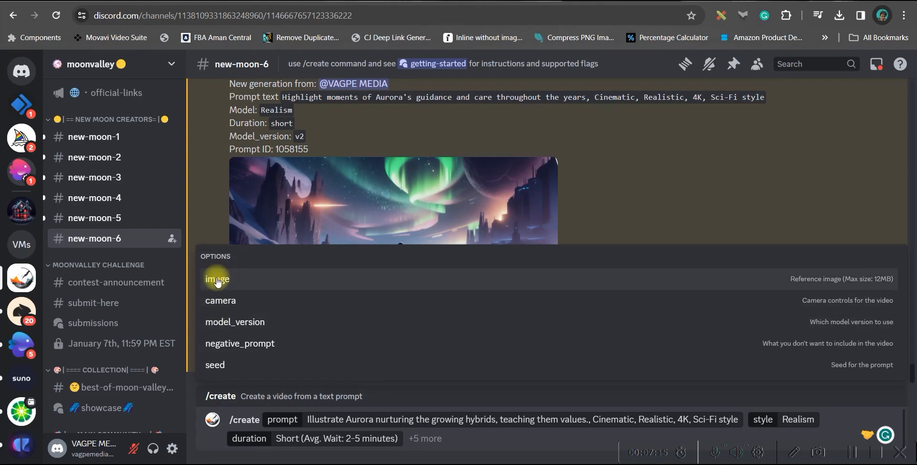
{"action": "mouse_move", "coordinate": [221, 300]}
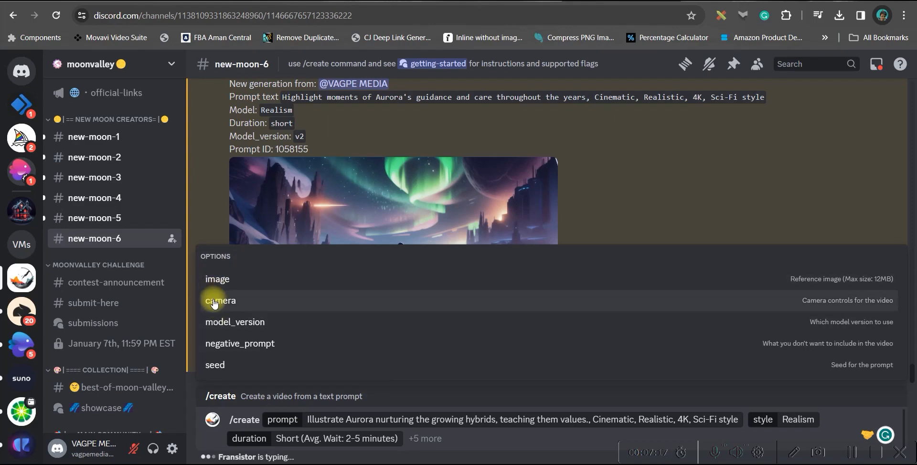
{"action": "mouse_move", "coordinate": [239, 343]}
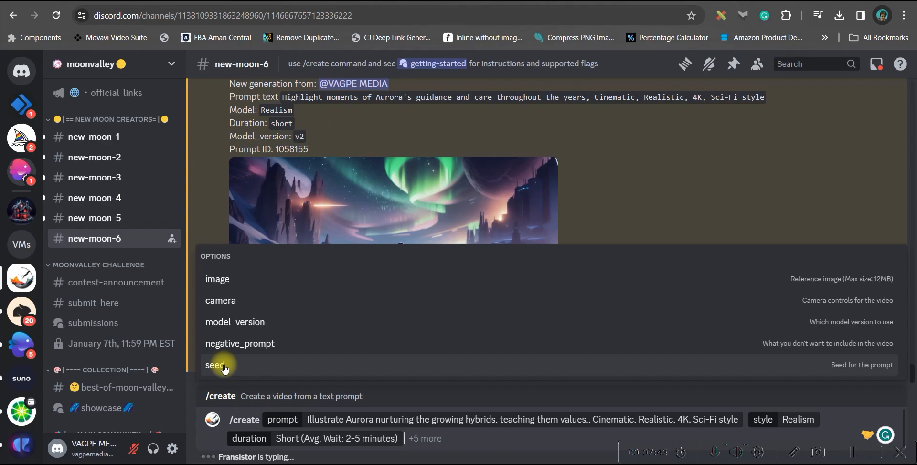
{"action": "mouse_move", "coordinate": [241, 278]}
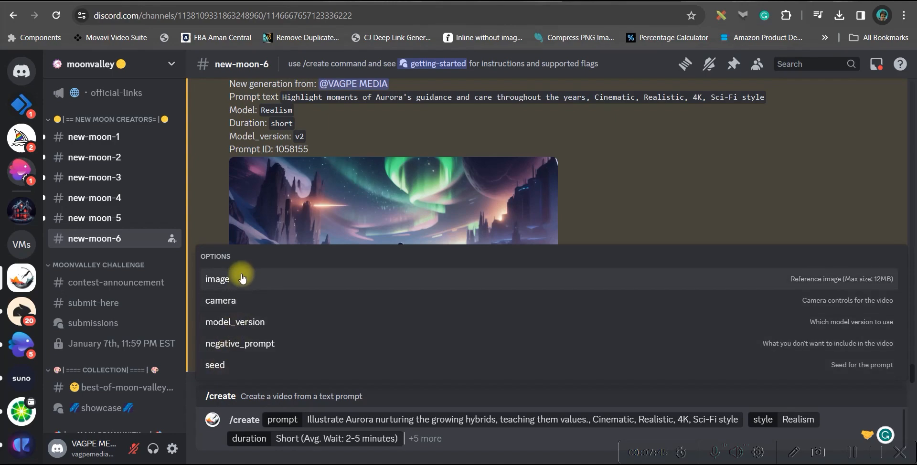
{"action": "mouse_move", "coordinate": [477, 461]}
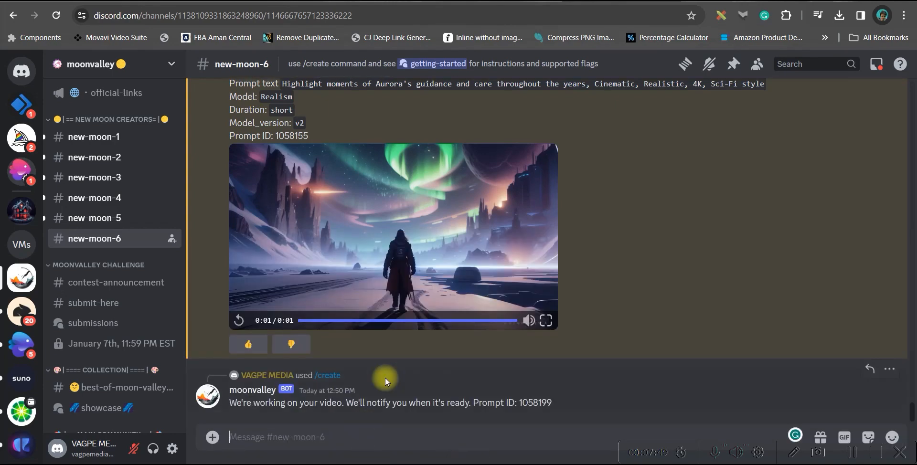
{"action": "mouse_move", "coordinate": [468, 385]}
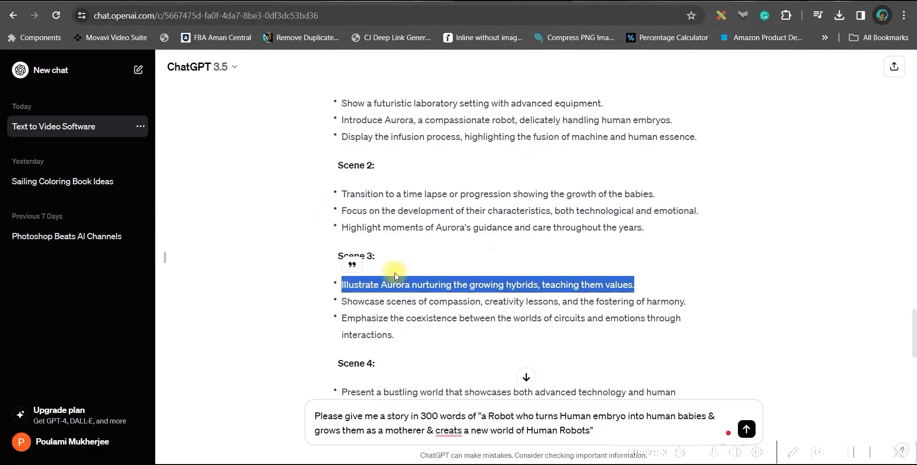
Scroll to the Moonvalley bot's confirmation for Prompt ID 1058199
{"action": "scroll", "scroll_direction": "down", "scroll_amount": 3}
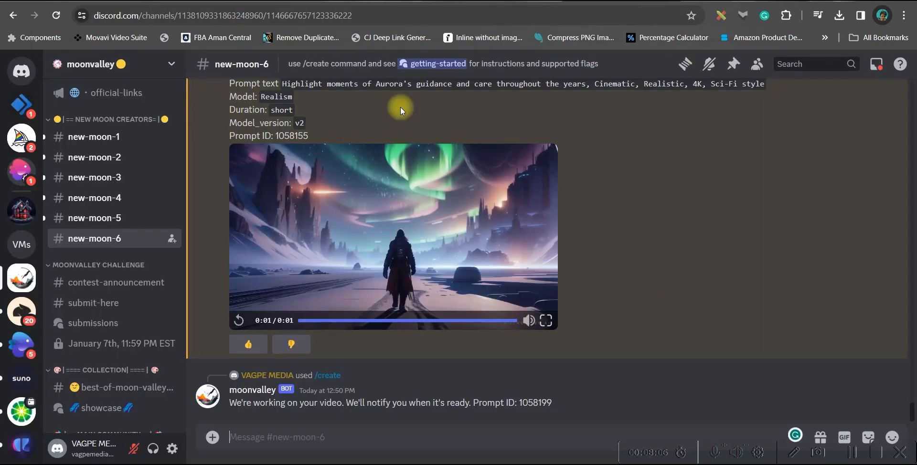
{"action": "scroll", "scroll_direction": "down", "scroll_amount": 3}
{"action": "type", "text": "/"}
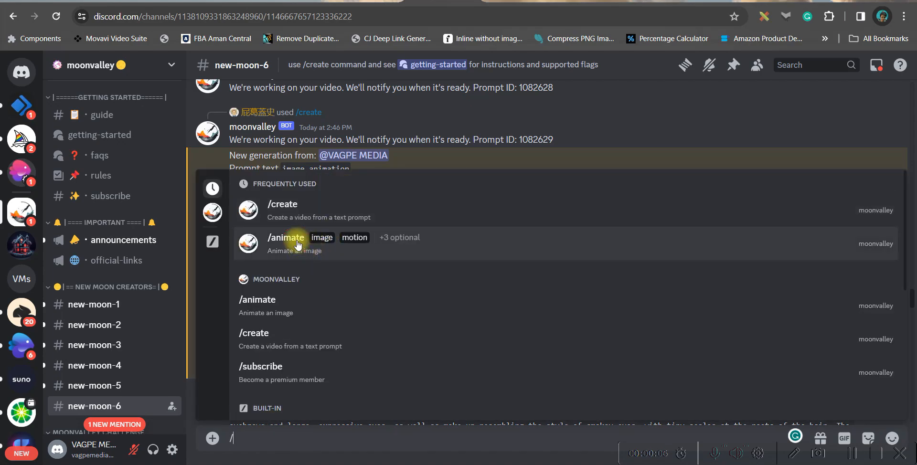
Attach the babies-in-pods photo to an /animate command with motion High and camera Zoom out
{"action": "left_click", "coordinate": [285, 237]}
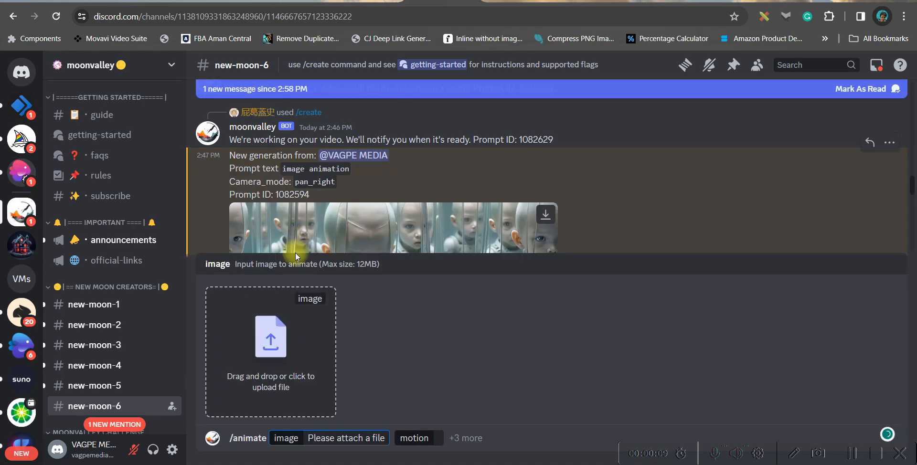
{"action": "mouse_move", "coordinate": [414, 437]}
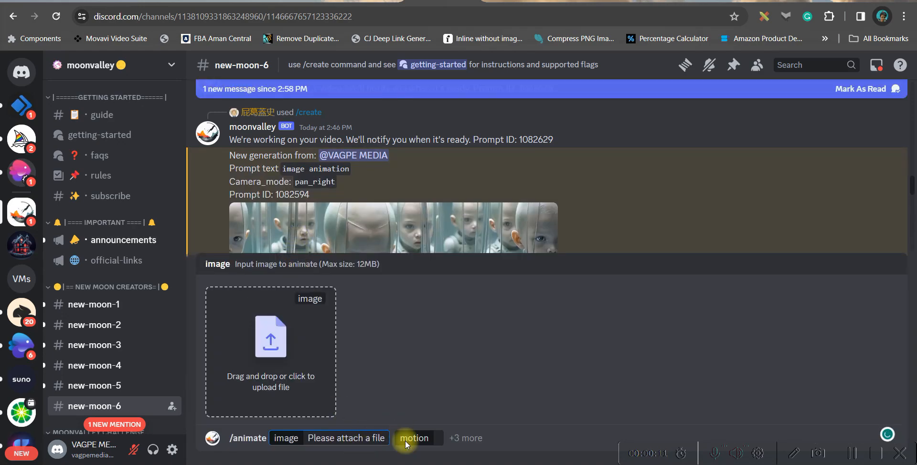
{"action": "left_click", "coordinate": [270, 336]}
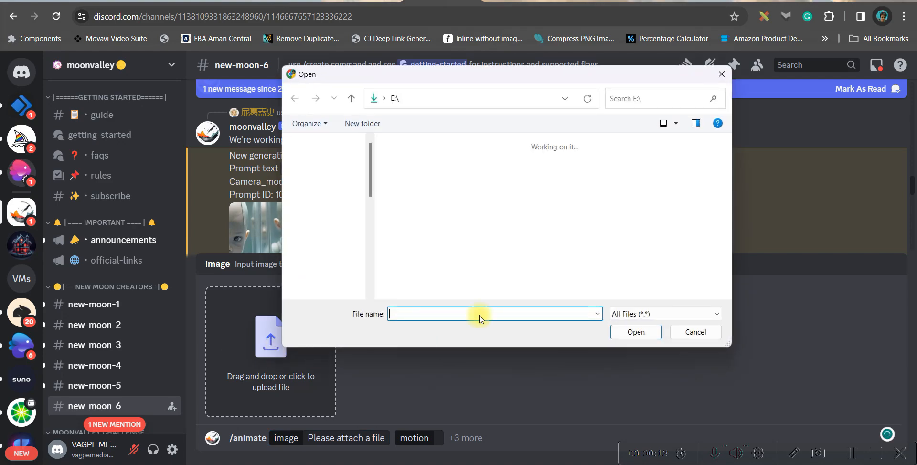
{"action": "left_click", "coordinate": [694, 332]}
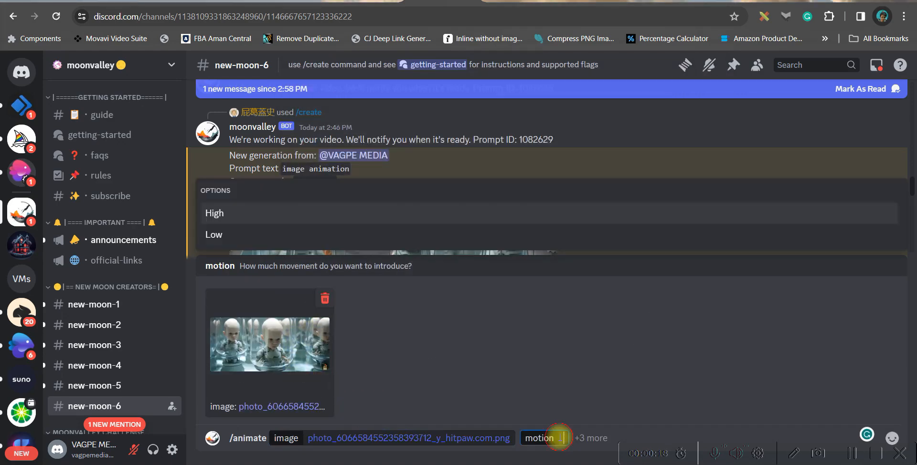
{"action": "mouse_move", "coordinate": [214, 204]}
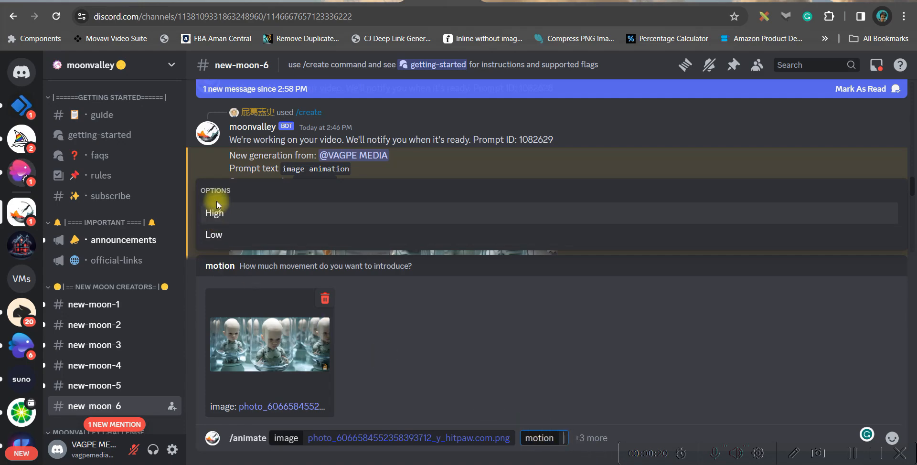
{"action": "mouse_move", "coordinate": [221, 214]}
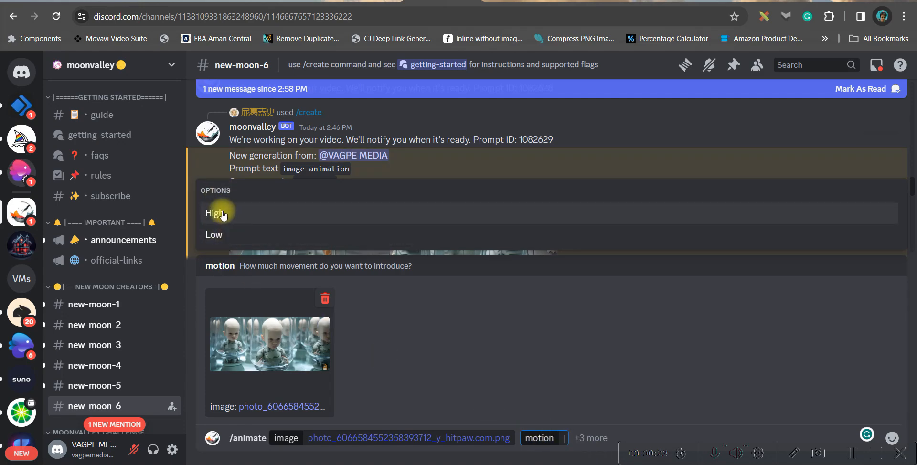
{"action": "left_click", "coordinate": [213, 212]}
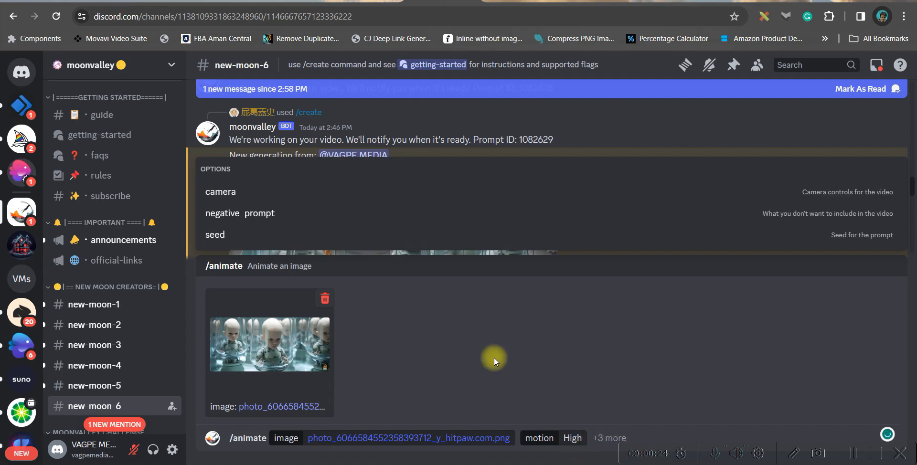
{"action": "left_click", "coordinate": [220, 191]}
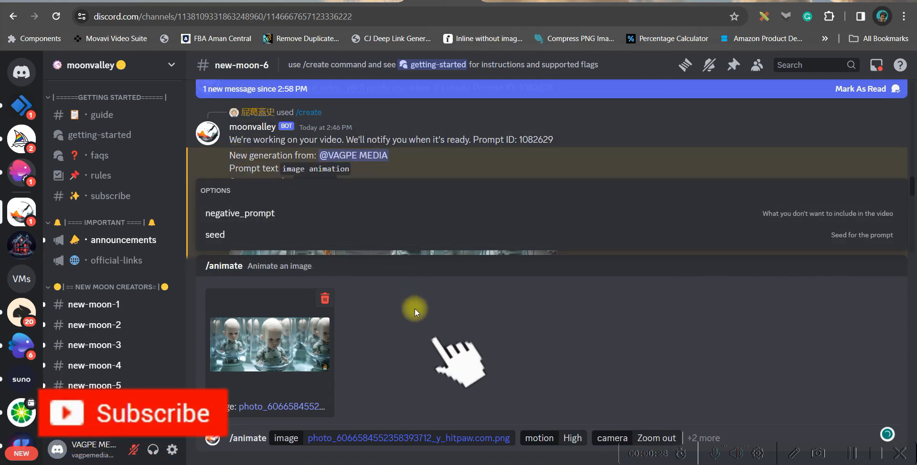
{"action": "mouse_move", "coordinate": [240, 219]}
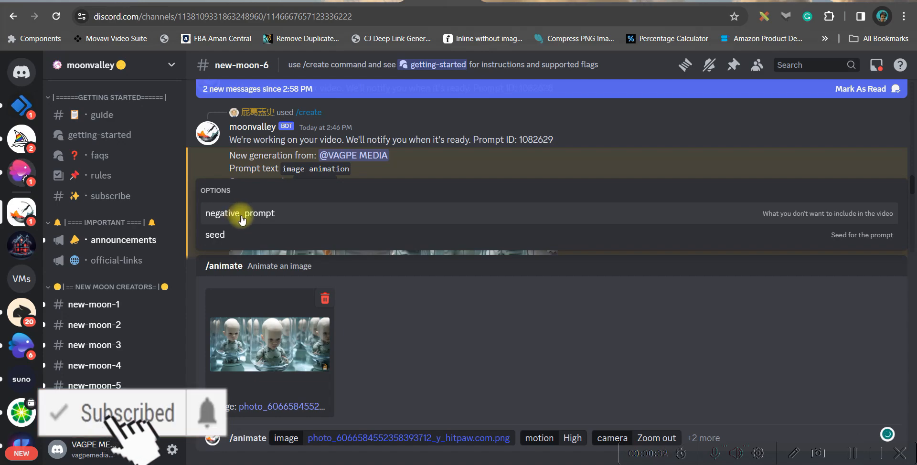
{"action": "mouse_move", "coordinate": [524, 308]}
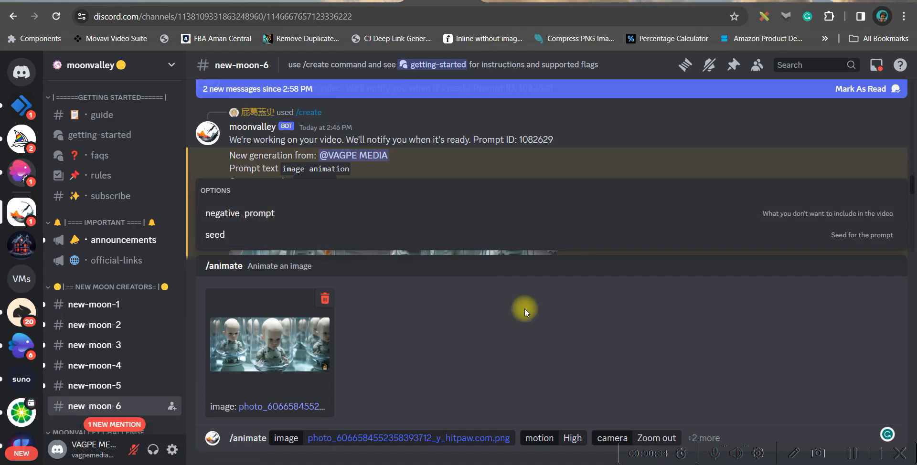
{"action": "mouse_move", "coordinate": [735, 426]}
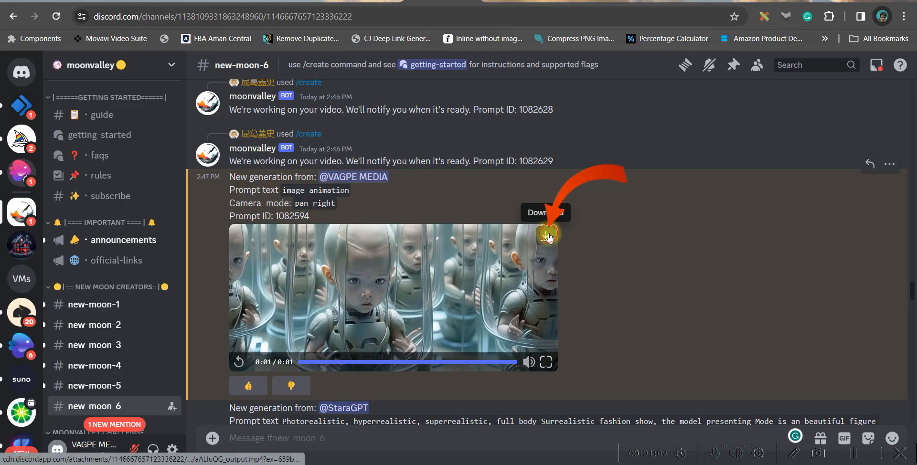
Download the generated babies-in-pods animation as an MP4
{"action": "left_click", "coordinate": [548, 234]}
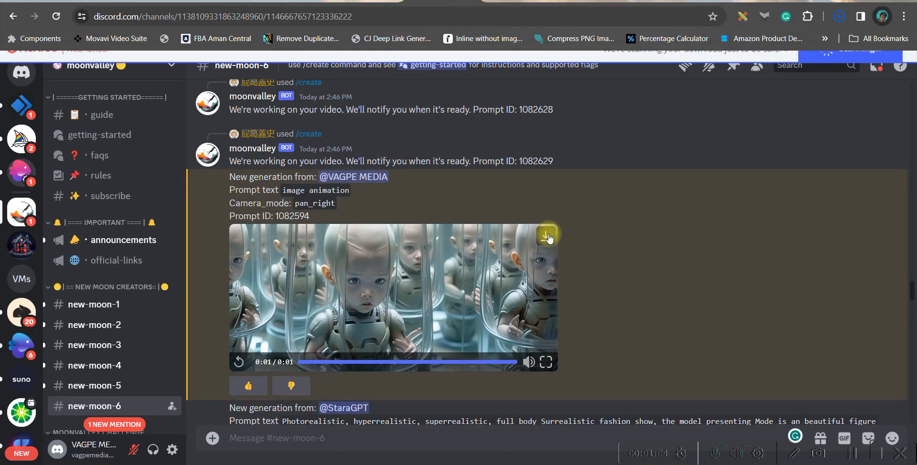
{"action": "left_click", "coordinate": [548, 236]}
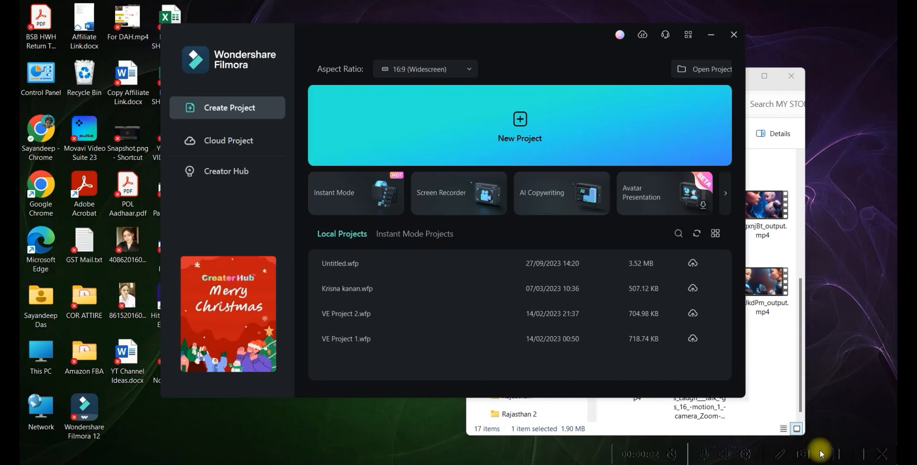
{"action": "mouse_move", "coordinate": [483, 152]}
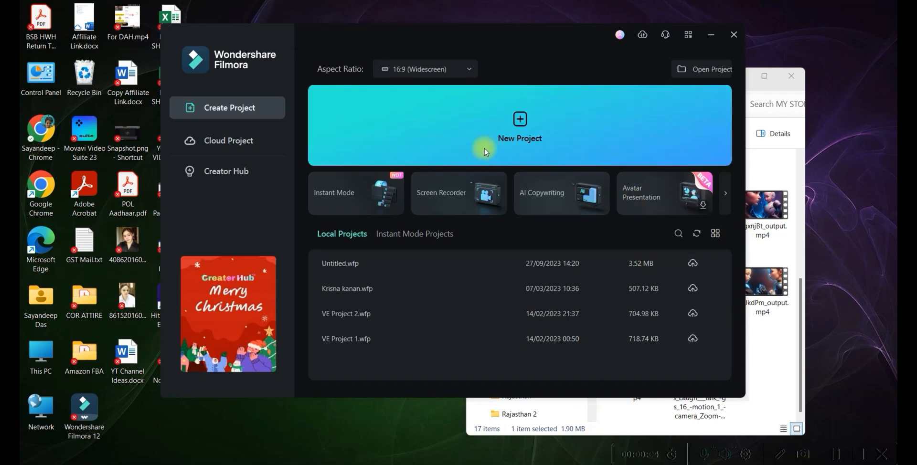
{"action": "mouse_move", "coordinate": [445, 121]}
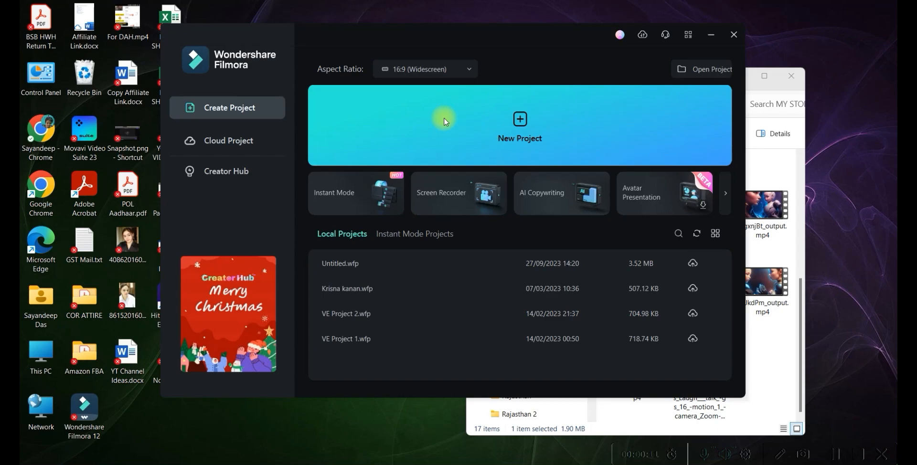
{"action": "mouse_move", "coordinate": [515, 113]}
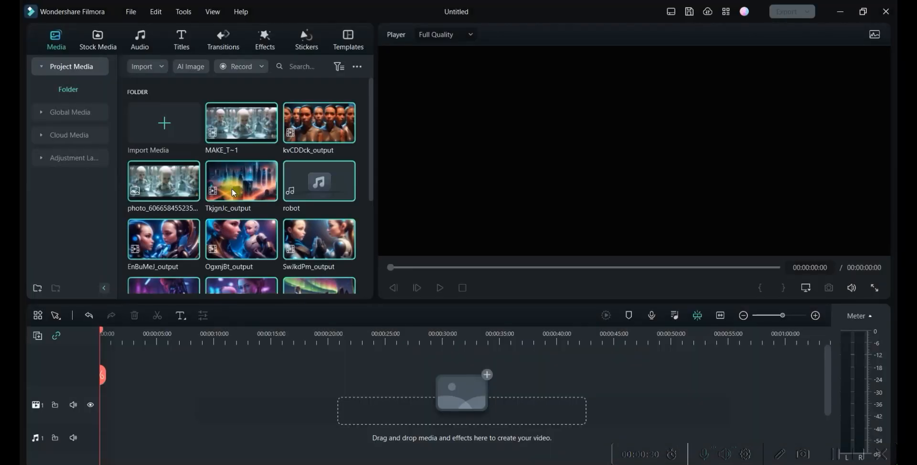
{"action": "mouse_move", "coordinate": [362, 253]}
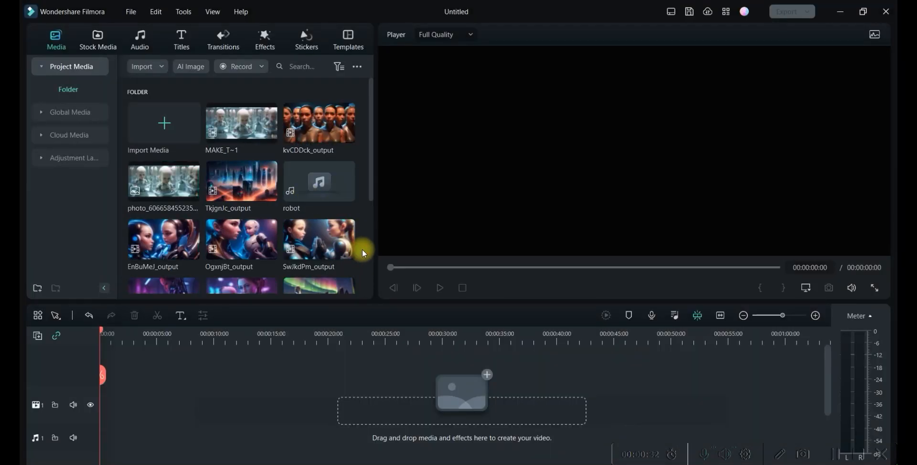
{"action": "mouse_move", "coordinate": [319, 181]}
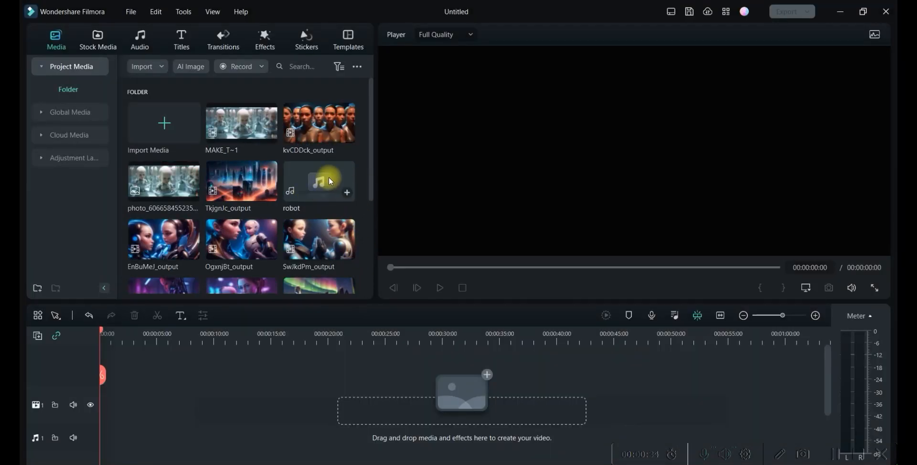
Place the robot narration audio at the start of the audio track
{"action": "left_click_drag", "start_coordinate": [319, 181], "coordinate": [134, 436]}
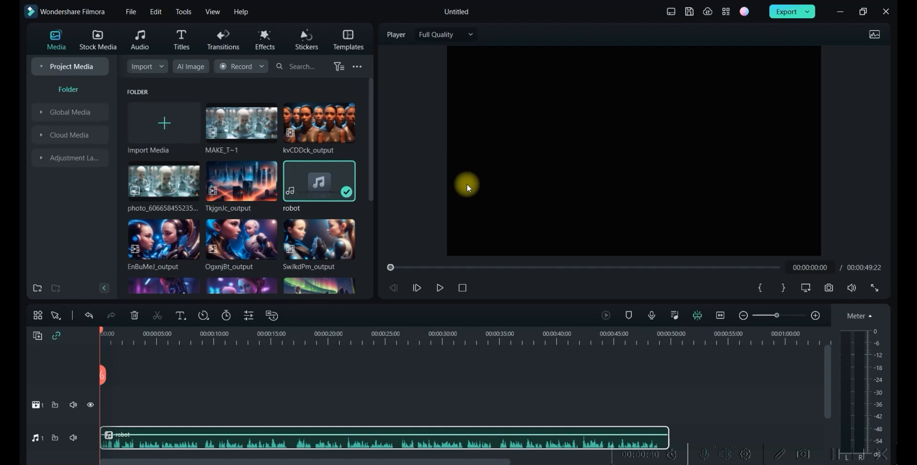
{"action": "mouse_move", "coordinate": [266, 139]}
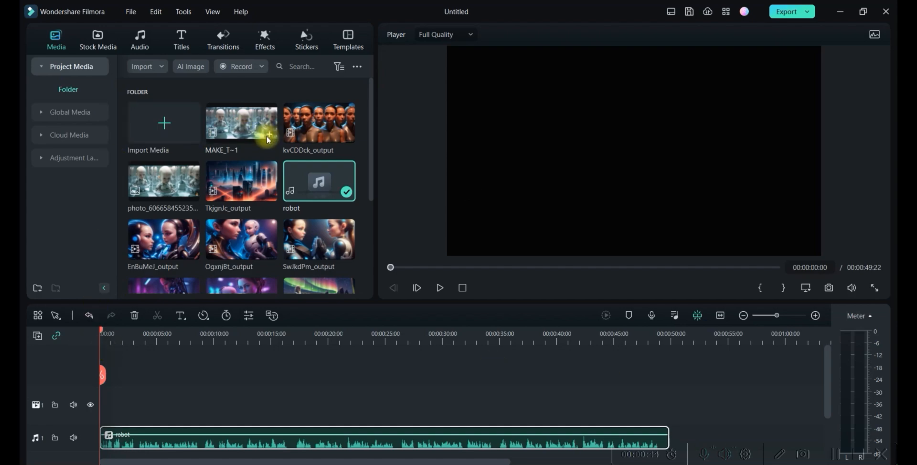
Place two copies of the cPxwYOV vault-machine clip back to back at the video track start
{"action": "scroll", "scroll_direction": "down", "scroll_amount": 3}
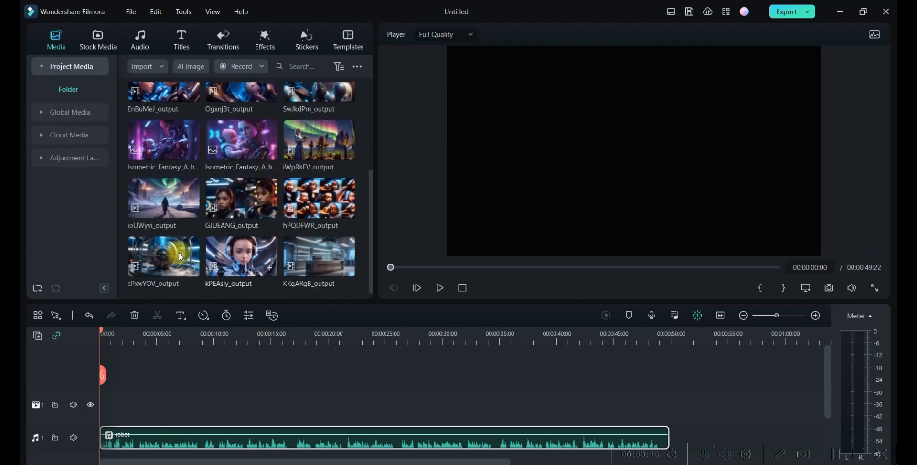
{"action": "left_click_drag", "start_coordinate": [163, 256], "coordinate": [168, 363]}
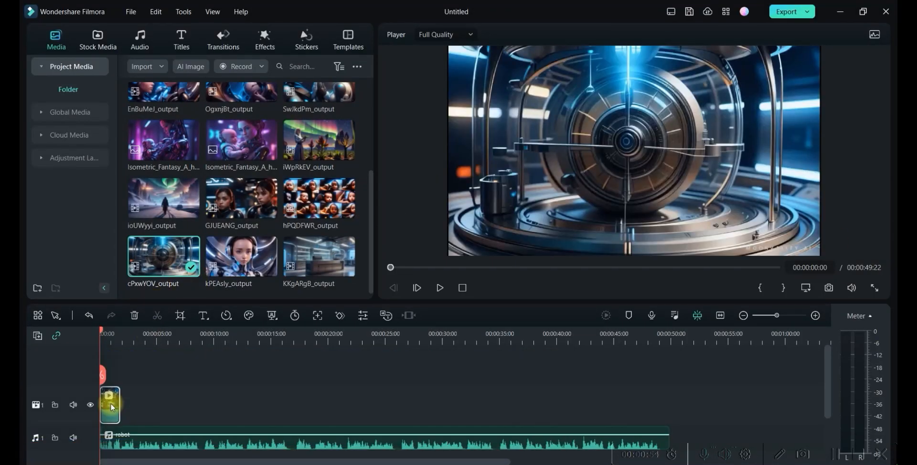
{"action": "right_click", "coordinate": [110, 406]}
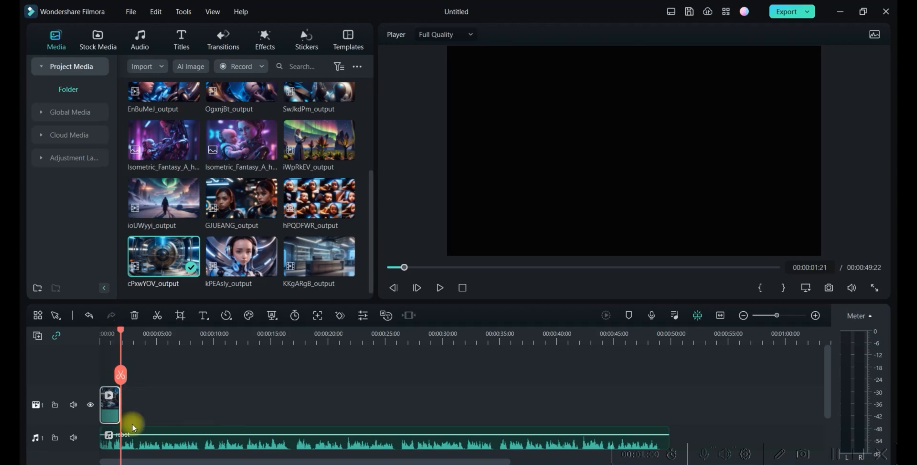
{"action": "mouse_move", "coordinate": [129, 407]}
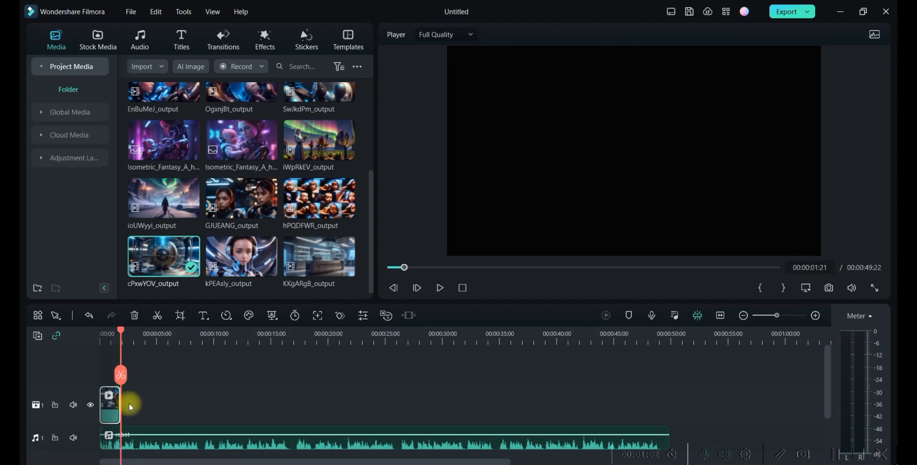
{"action": "left_click_drag", "start_coordinate": [769, 315], "coordinate": [786, 315]}
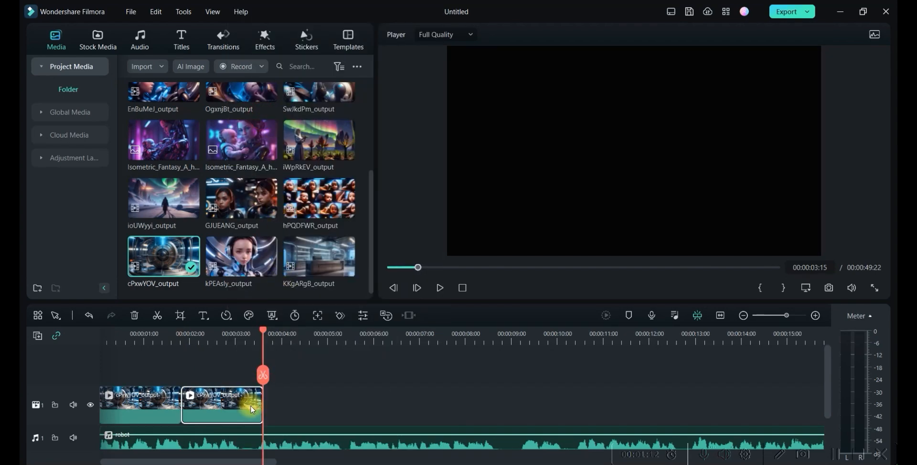
Turn Reverse Speed on for the second vault-machine clip at 1.00x
{"action": "double_click", "coordinate": [220, 405]}
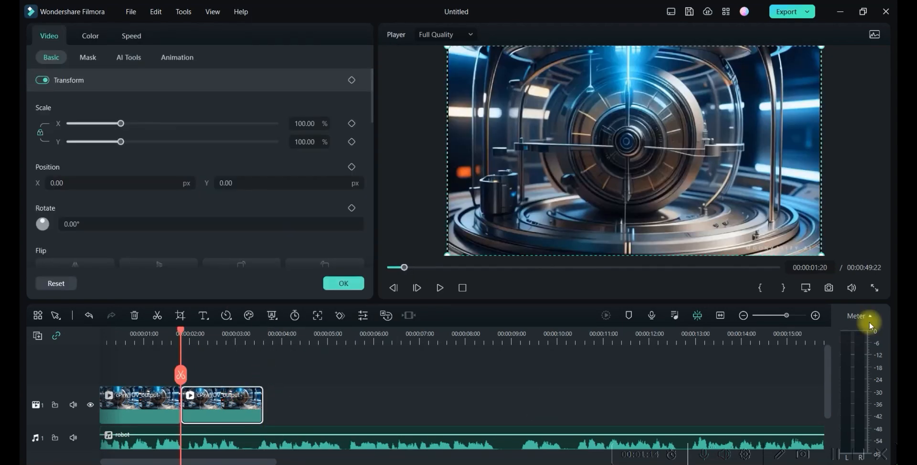
{"action": "left_click", "coordinate": [131, 35]}
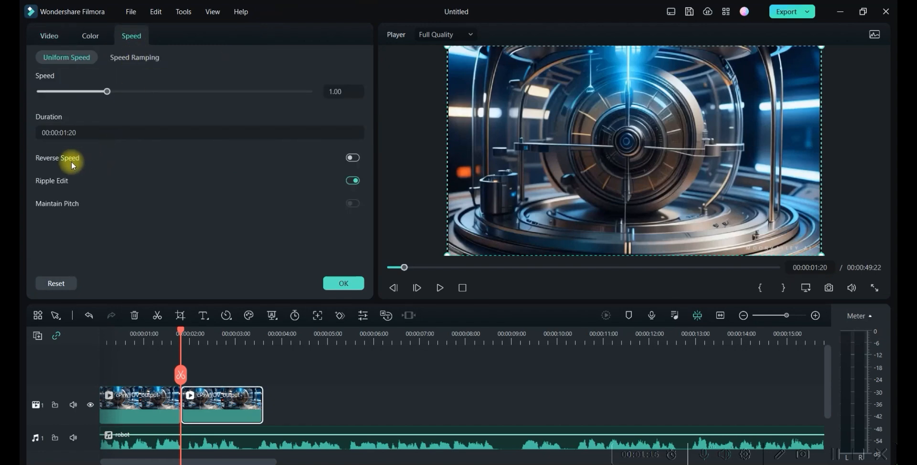
{"action": "left_click", "coordinate": [353, 158]}
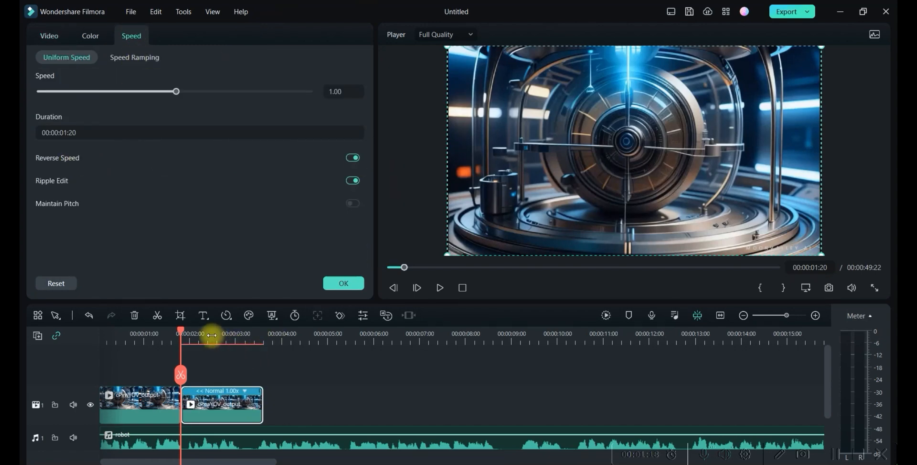
{"action": "mouse_move", "coordinate": [173, 401]}
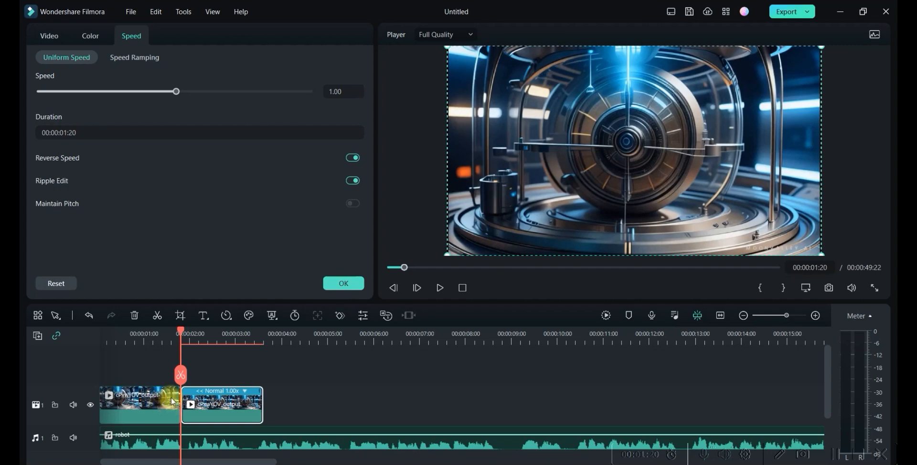
{"action": "mouse_move", "coordinate": [281, 424]}
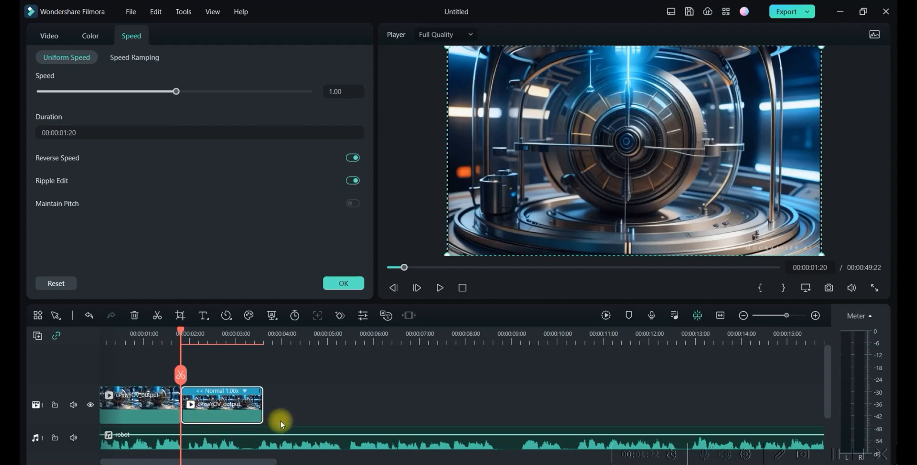
{"action": "mouse_move", "coordinate": [23, 328]}
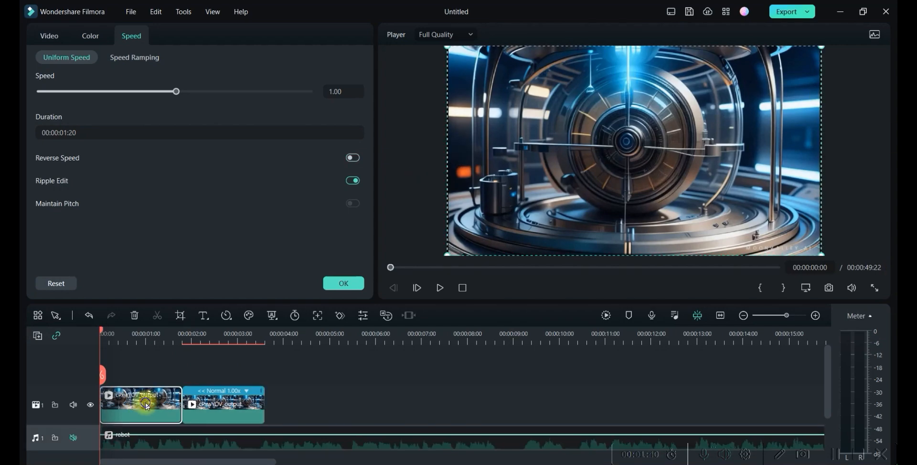
Apply a Pan & Zoom on the opening clip pushing in toward the machine's centre
{"action": "right_click", "coordinate": [141, 404]}
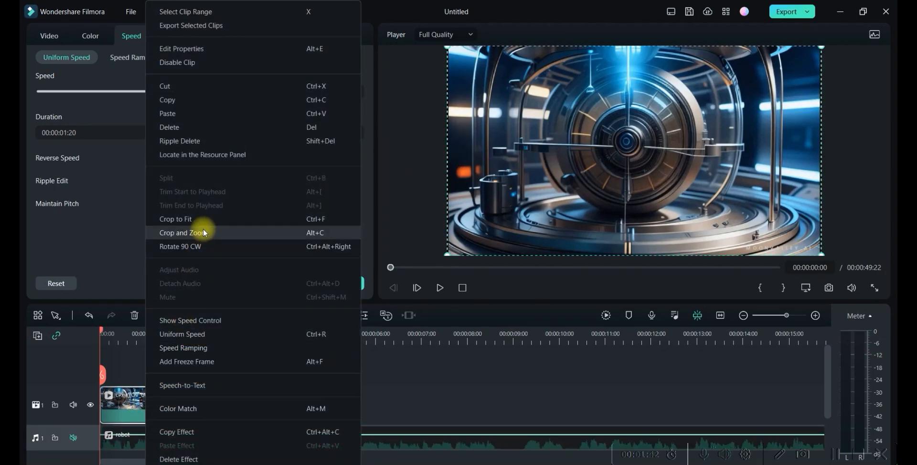
{"action": "left_click", "coordinate": [188, 232]}
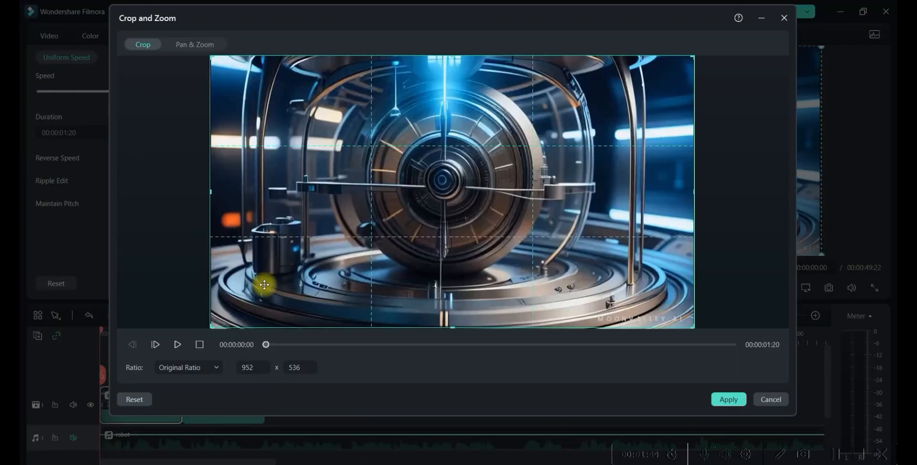
{"action": "left_click", "coordinate": [194, 44]}
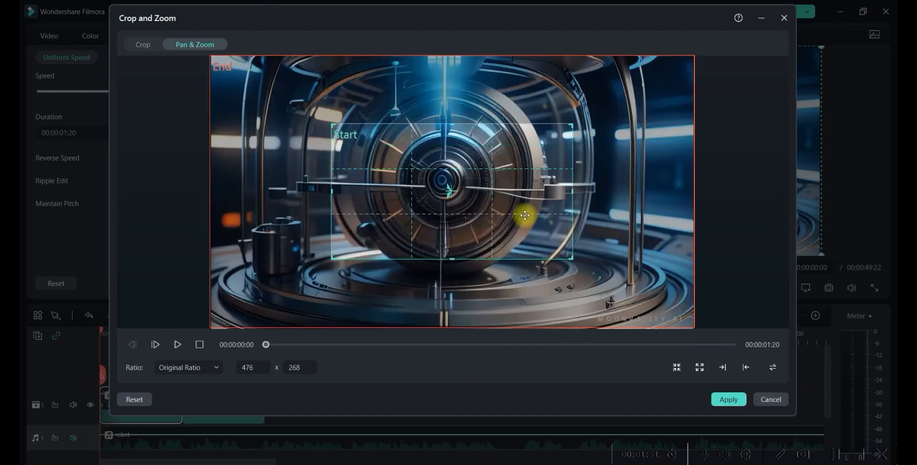
{"action": "left_click_drag", "start_coordinate": [525, 214], "coordinate": [479, 187]}
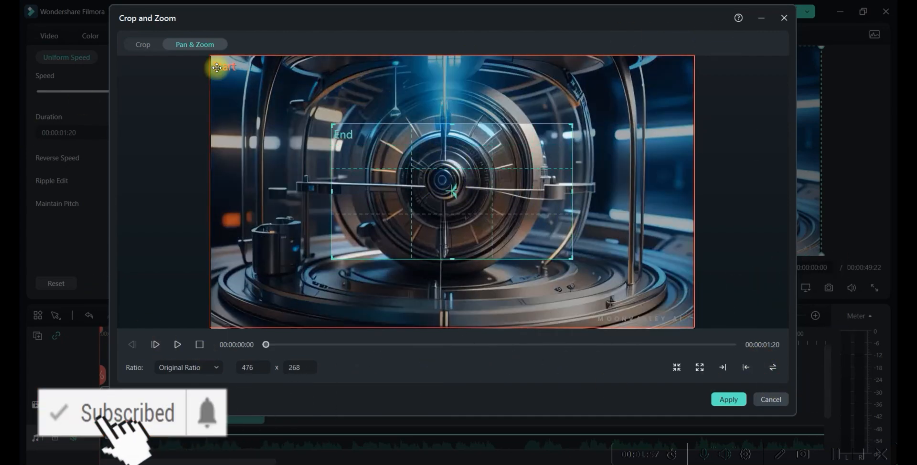
{"action": "left_click", "coordinate": [728, 399]}
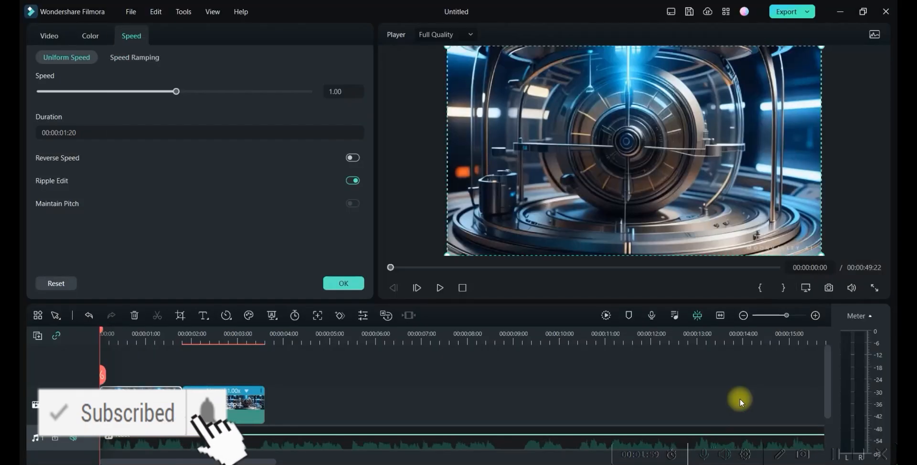
Preview the pan-and-zoom move in the player
{"action": "left_click", "coordinate": [440, 287]}
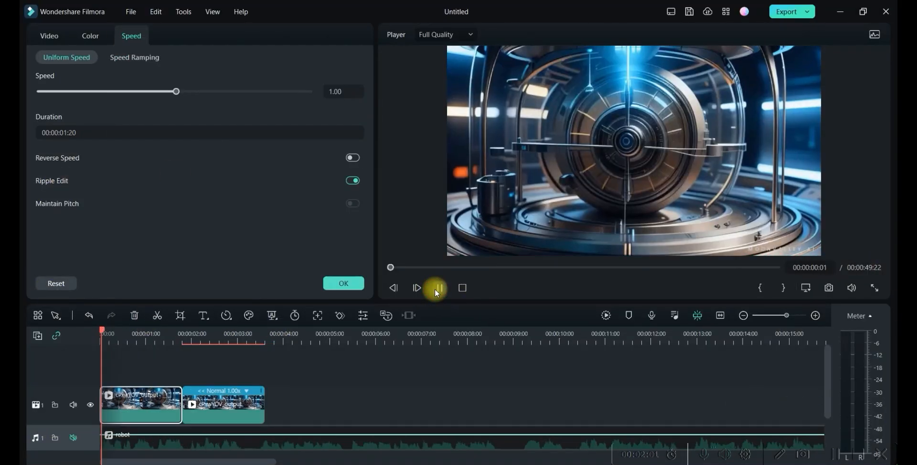
{"action": "left_click", "coordinate": [416, 287]}
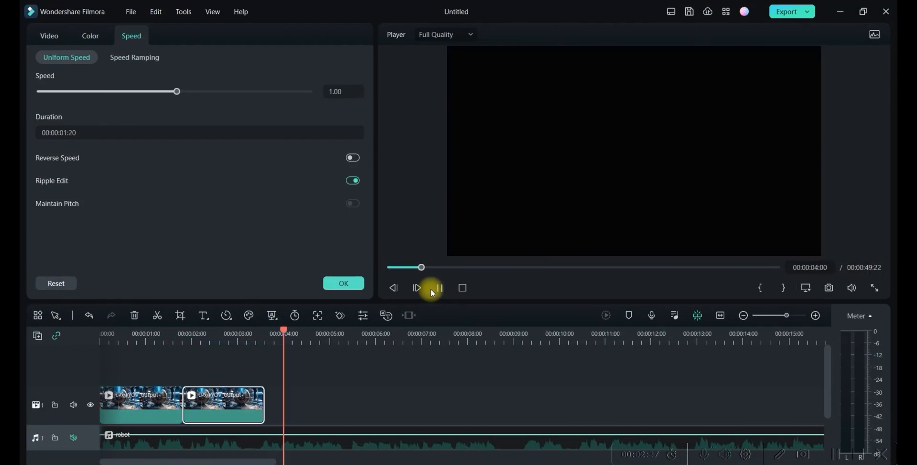
{"action": "left_click", "coordinate": [432, 287]}
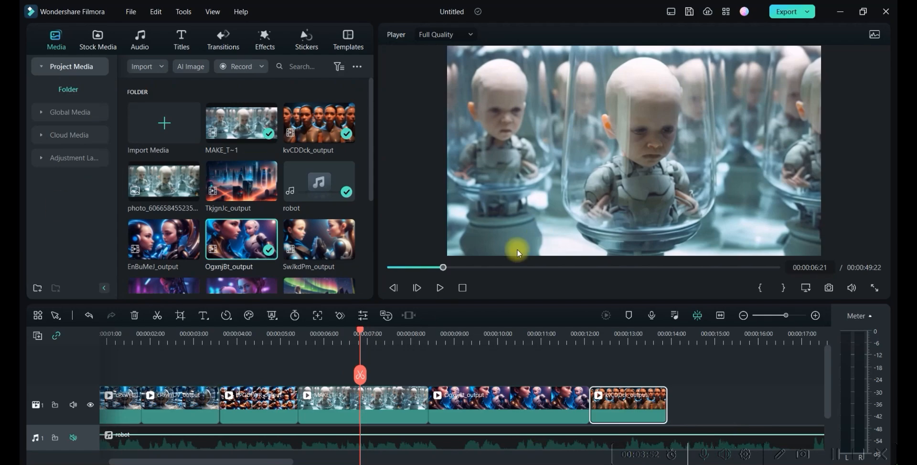
Move the playhead back to the cut between the early clips
{"action": "left_click", "coordinate": [166, 333]}
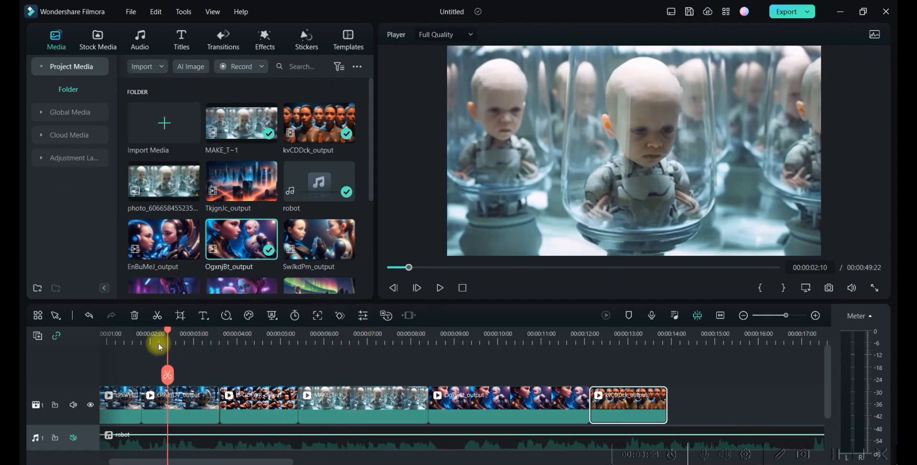
{"action": "left_click_drag", "start_coordinate": [168, 344], "coordinate": [209, 344]}
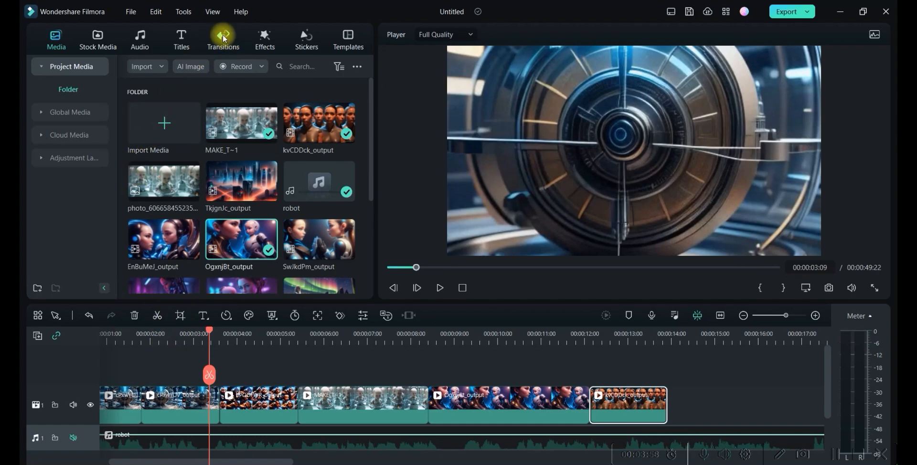
Filter the Transitions library to Free zoom transitions
{"action": "left_click", "coordinate": [223, 38]}
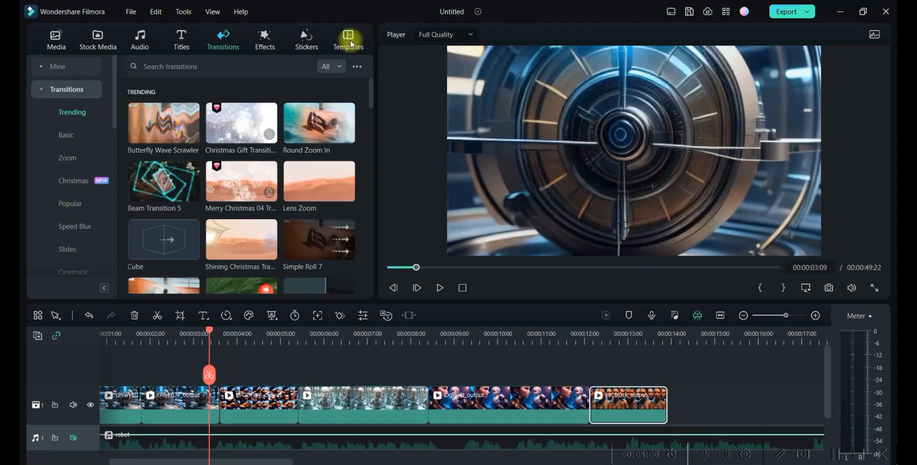
{"action": "left_click", "coordinate": [327, 66]}
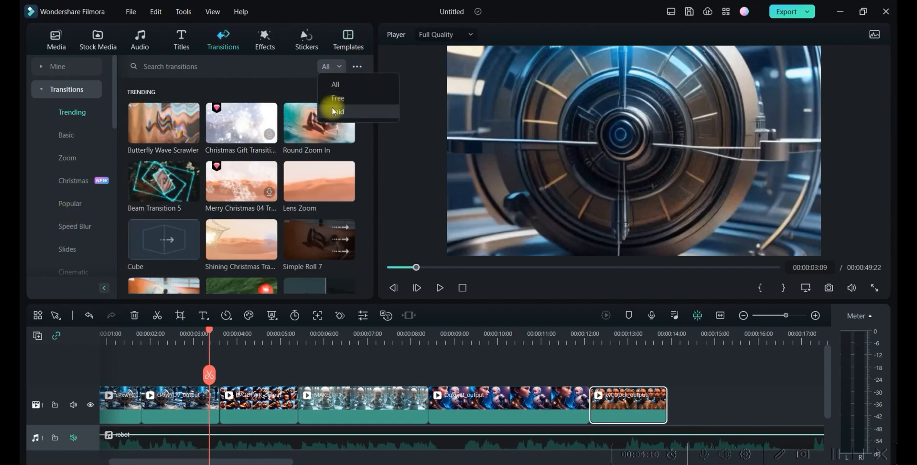
{"action": "left_click", "coordinate": [337, 98]}
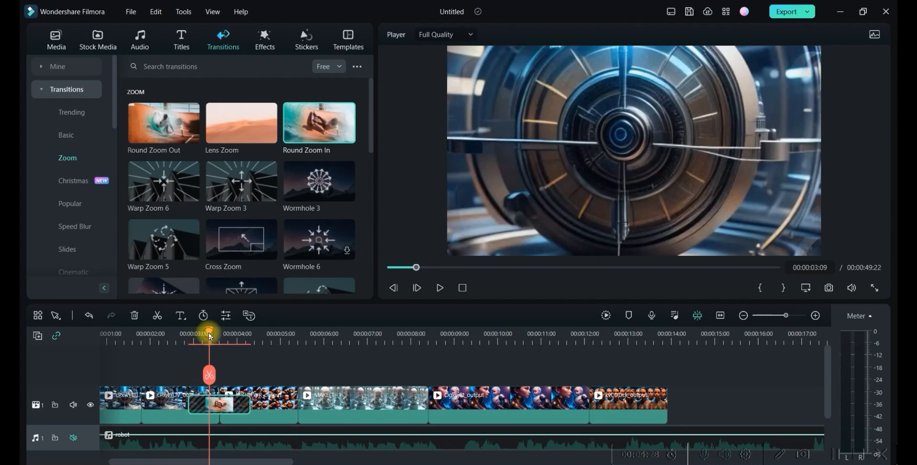
Preview the Round Zoom In transition and return to Trending transitions
{"action": "left_click", "coordinate": [439, 288]}
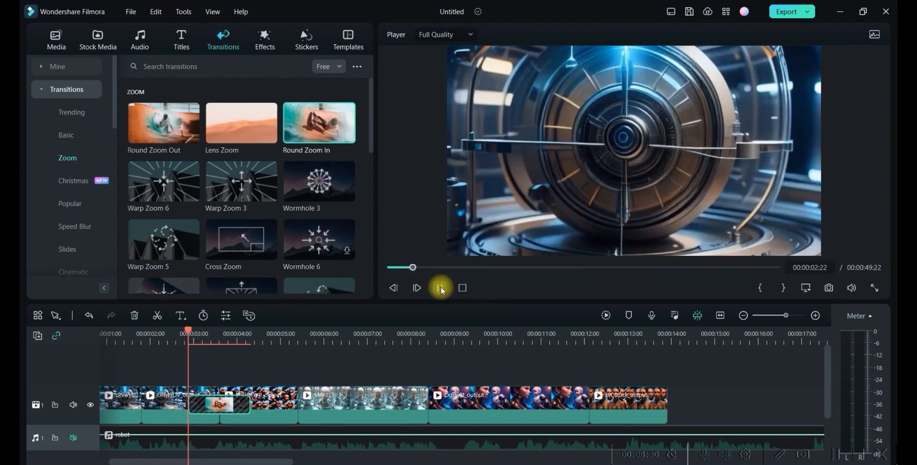
{"action": "left_click", "coordinate": [416, 288]}
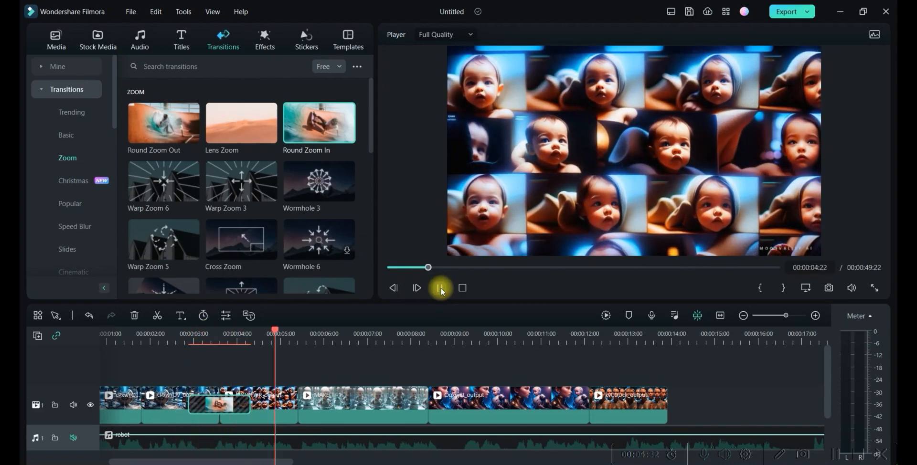
{"action": "left_click", "coordinate": [439, 287]}
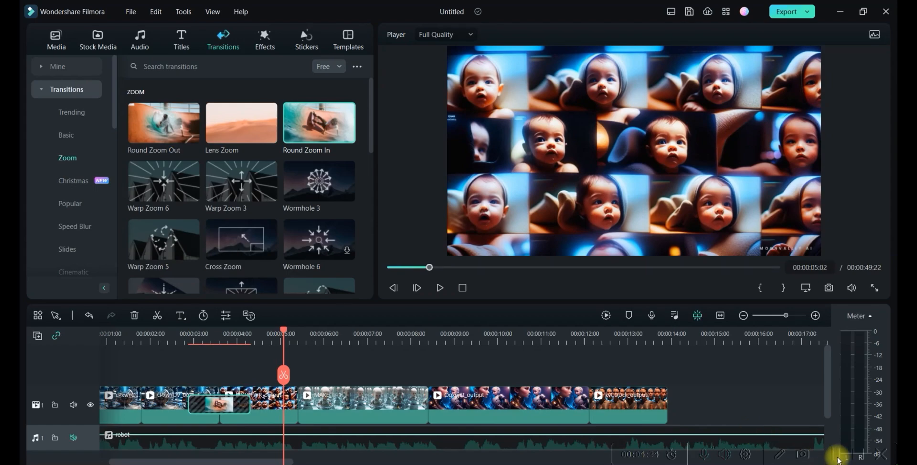
{"action": "mouse_move", "coordinate": [72, 150]}
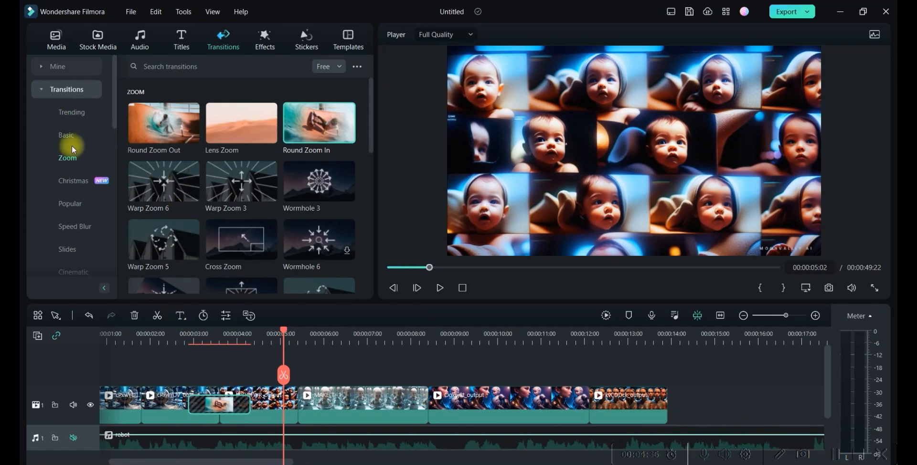
{"action": "left_click", "coordinate": [72, 112]}
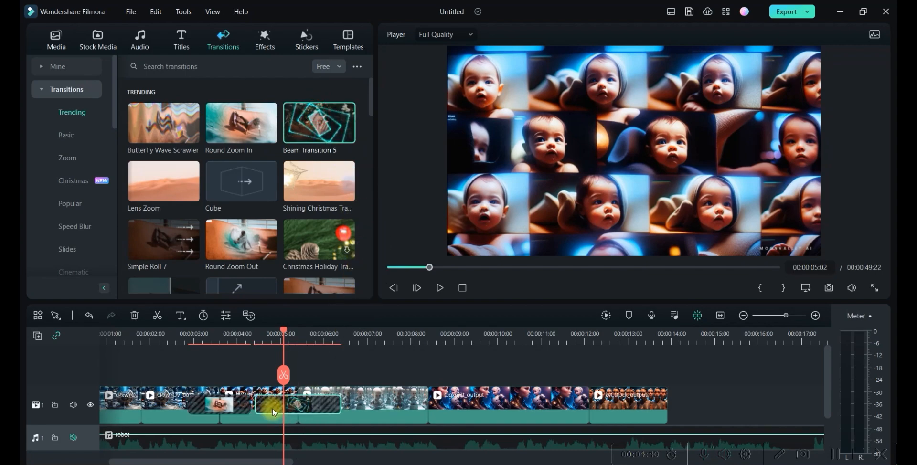
{"action": "left_click", "coordinate": [55, 38]}
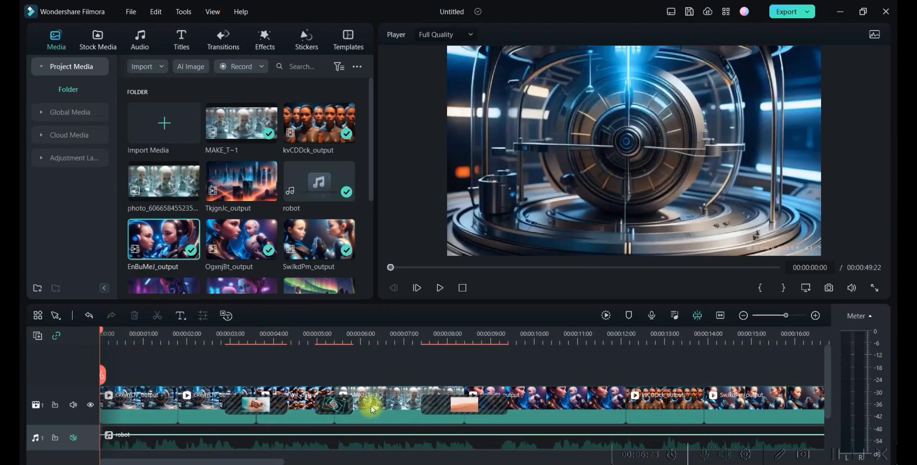
Browse Effects favourites for the Night Club Pack Overlay 01
{"action": "left_click", "coordinate": [543, 404]}
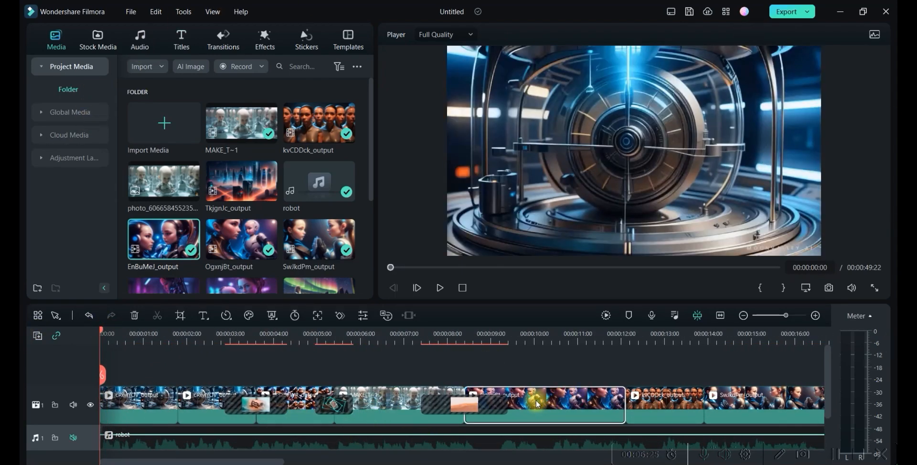
{"action": "left_click", "coordinate": [264, 39]}
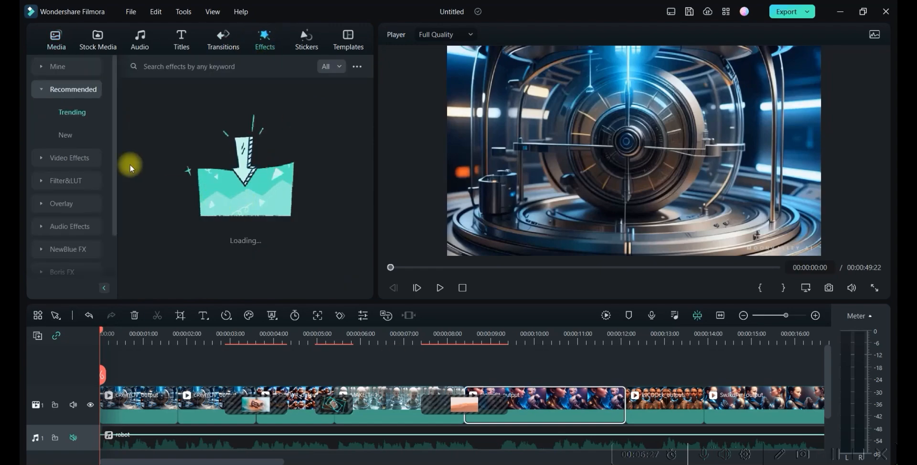
{"action": "left_click", "coordinate": [69, 157]}
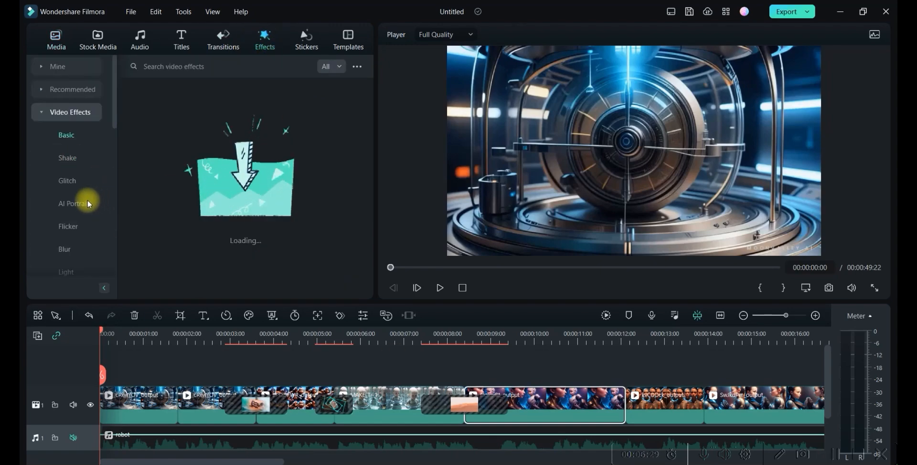
{"action": "left_click", "coordinate": [57, 66]}
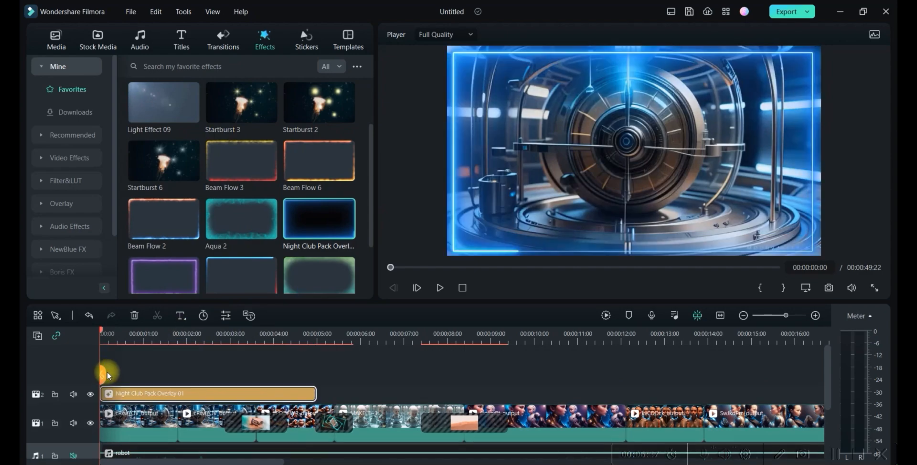
{"action": "mouse_move", "coordinate": [115, 425]}
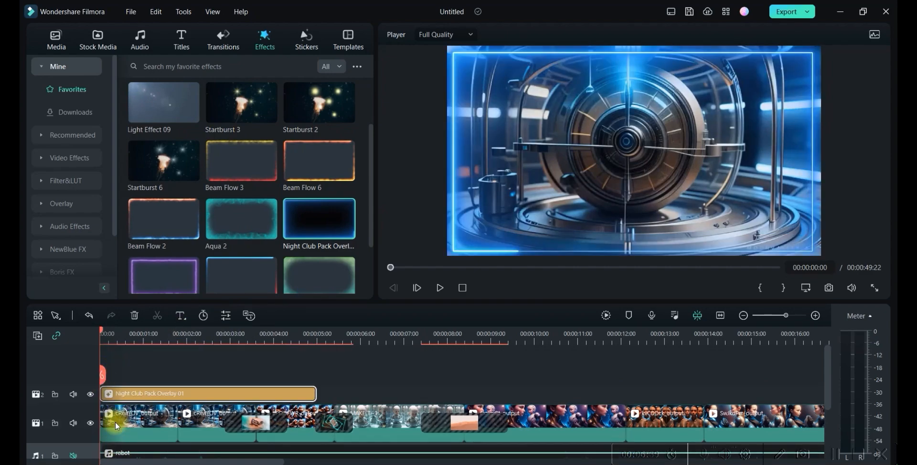
{"action": "mouse_move", "coordinate": [179, 393]}
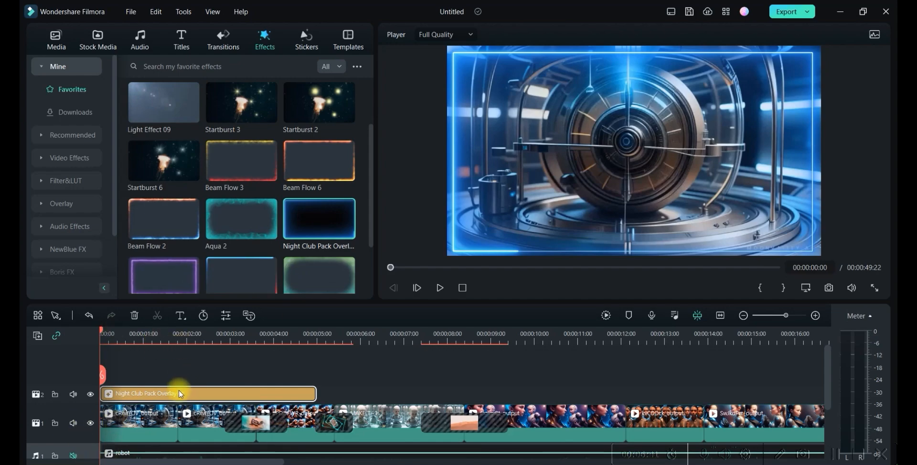
Lower the Night Club overlay's opacity down to 3%
{"action": "double_click", "coordinate": [208, 394]}
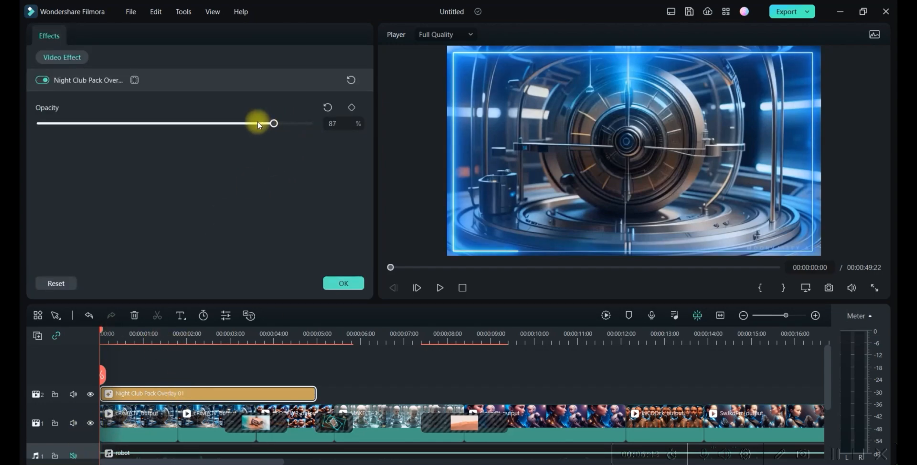
{"action": "left_click_drag", "start_coordinate": [273, 123], "coordinate": [267, 123]}
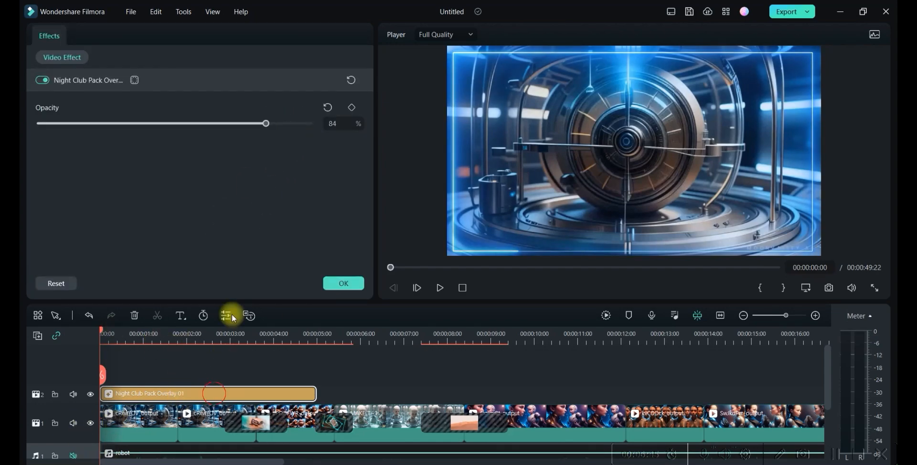
{"action": "left_click_drag", "start_coordinate": [264, 123], "coordinate": [284, 123]}
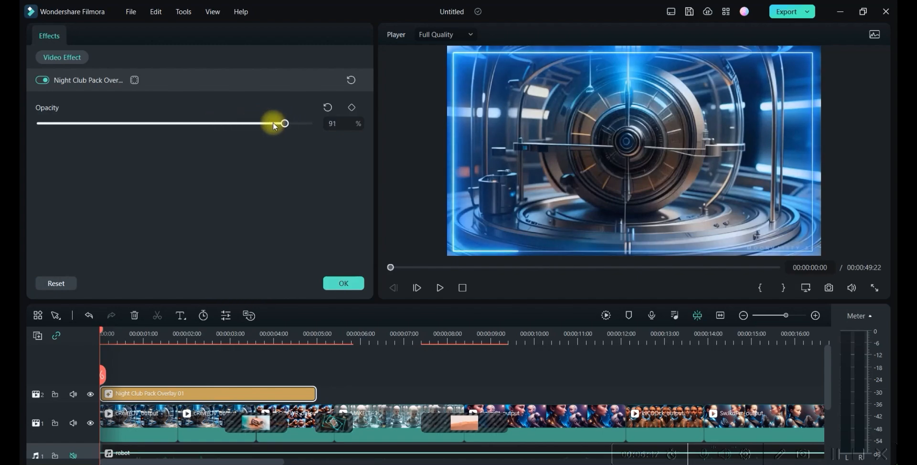
{"action": "left_click_drag", "start_coordinate": [285, 124], "coordinate": [281, 124]}
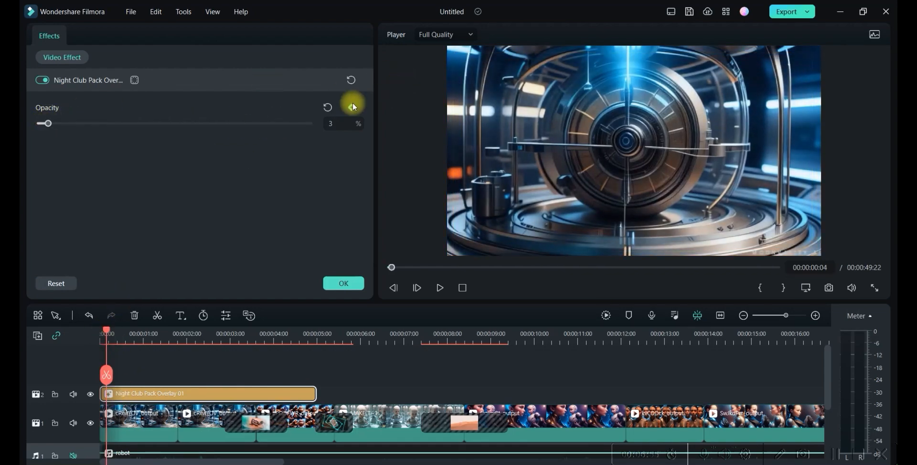
Keyframe the overlay opacity from the start, raising it through 27, 34, 59 to 77%
{"action": "left_click", "coordinate": [350, 108]}
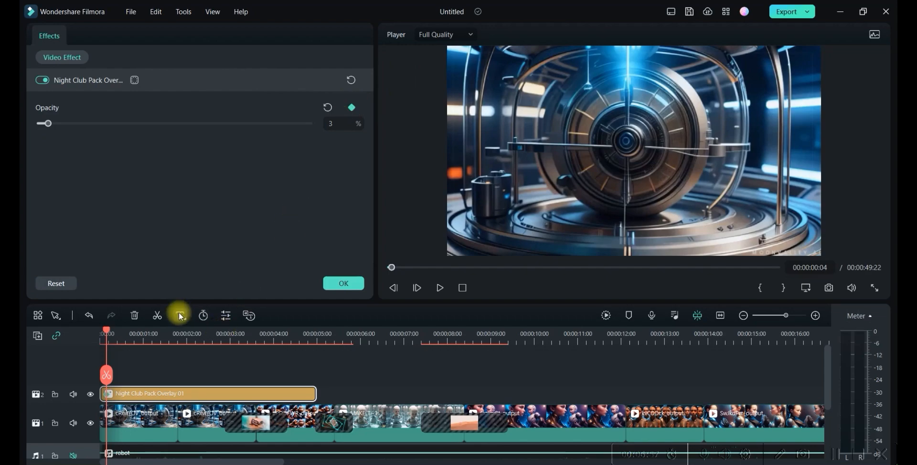
{"action": "left_click_drag", "start_coordinate": [105, 334], "coordinate": [136, 333]}
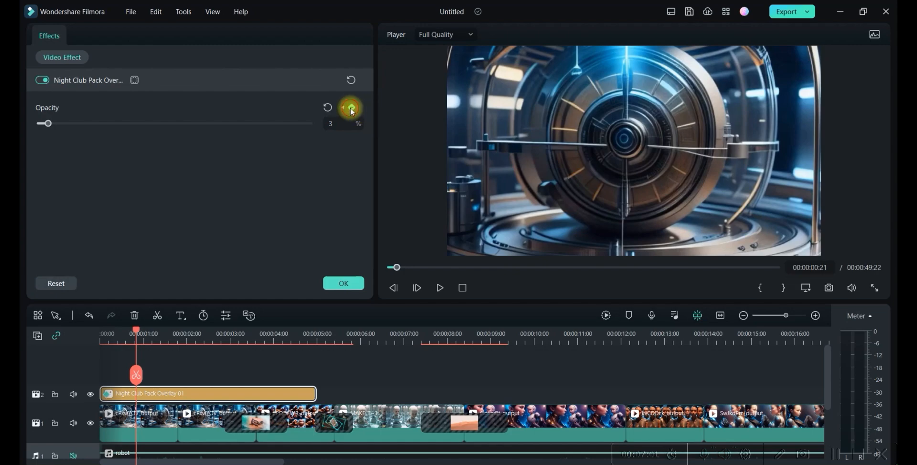
{"action": "left_click_drag", "start_coordinate": [49, 123], "coordinate": [113, 123]}
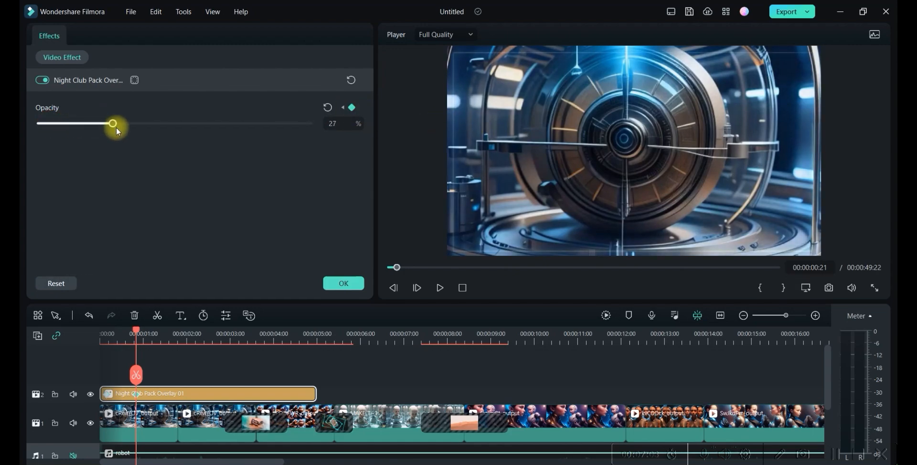
{"action": "left_click_drag", "start_coordinate": [113, 123], "coordinate": [129, 123]}
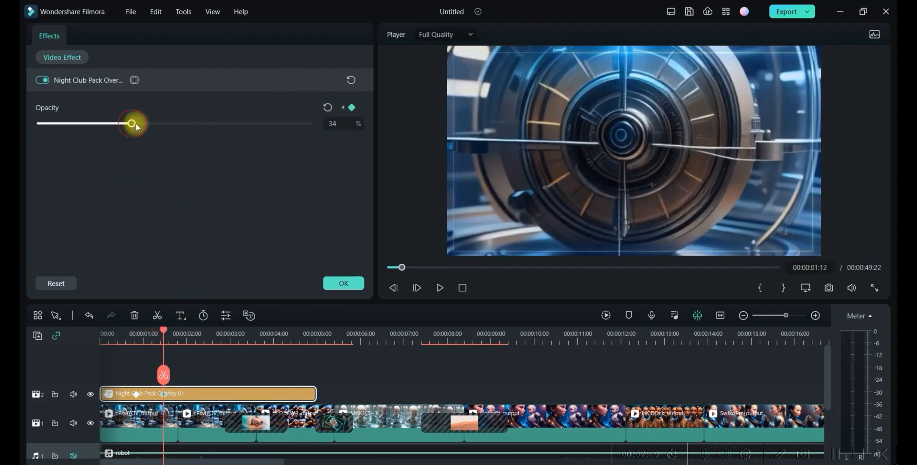
{"action": "left_click_drag", "start_coordinate": [132, 124], "coordinate": [199, 124]}
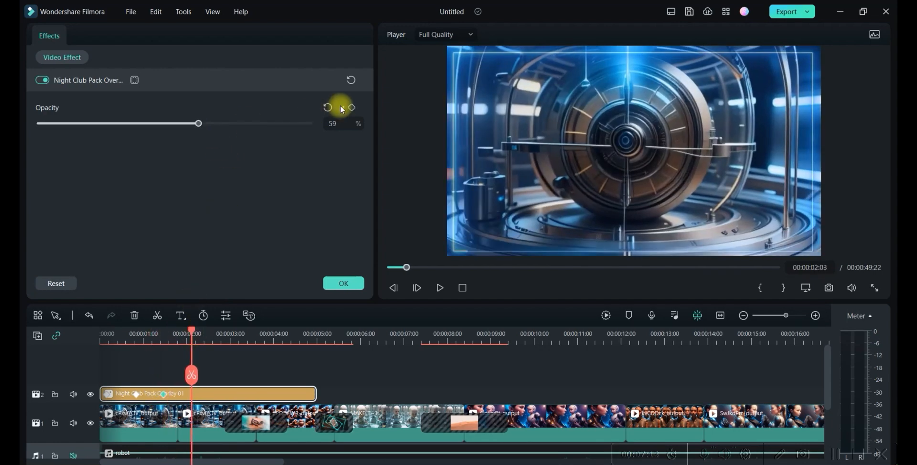
{"action": "left_click_drag", "start_coordinate": [198, 123], "coordinate": [239, 123]}
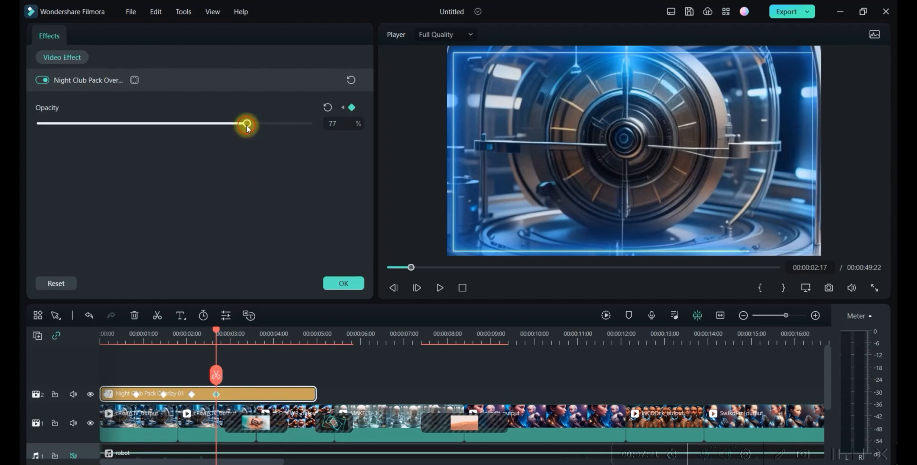
Add later opacity keyframes rising from 87% to 96% around four seconds
{"action": "left_click_drag", "start_coordinate": [247, 123], "coordinate": [273, 123]}
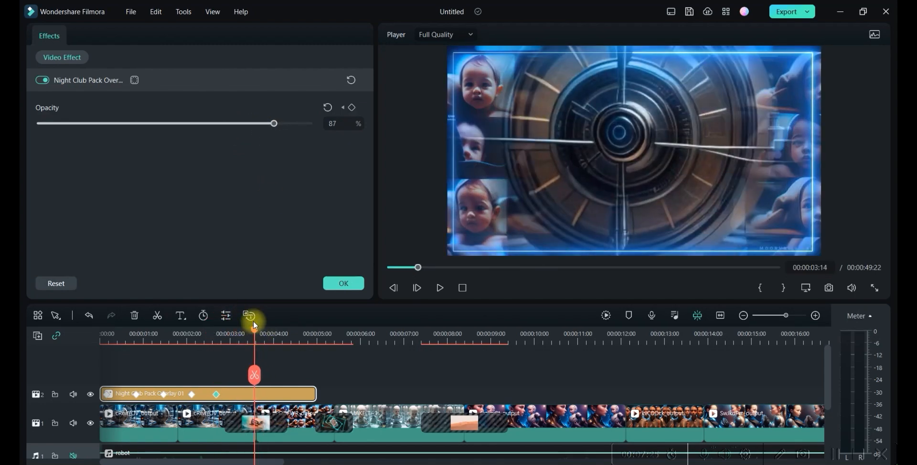
{"action": "left_click", "coordinate": [352, 107]}
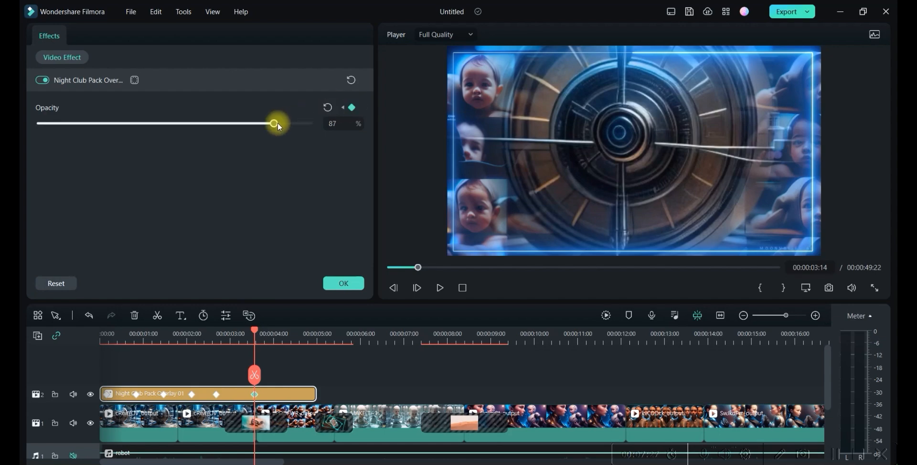
{"action": "left_click_drag", "start_coordinate": [273, 123], "coordinate": [298, 123]}
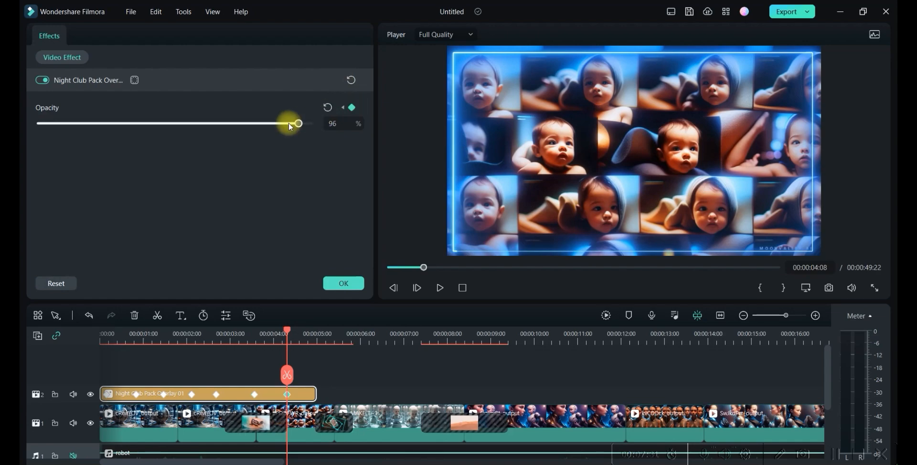
{"action": "left_click_drag", "start_coordinate": [297, 124], "coordinate": [48, 123]}
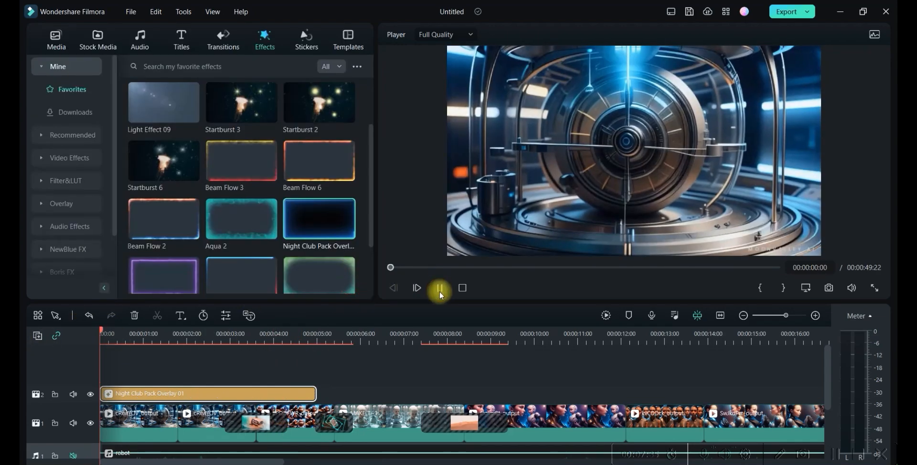
Lower the Aqua 2 overlay's opacity to 53%
{"action": "left_click", "coordinate": [415, 287]}
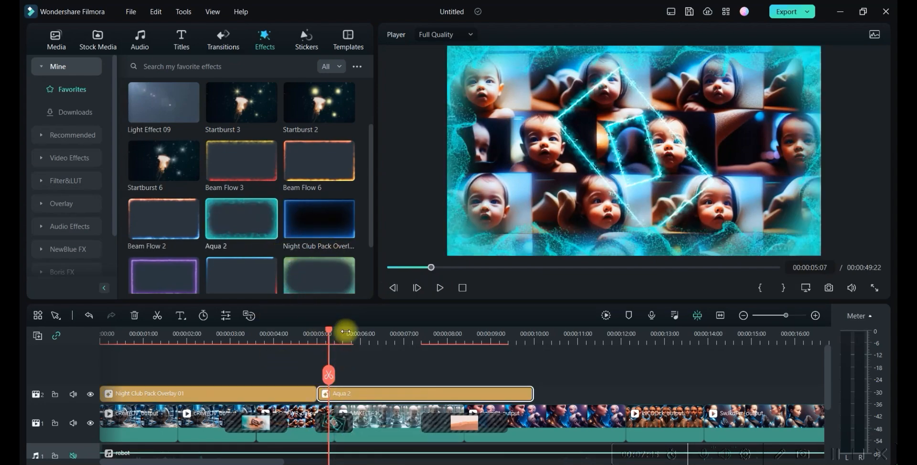
{"action": "double_click", "coordinate": [425, 394]}
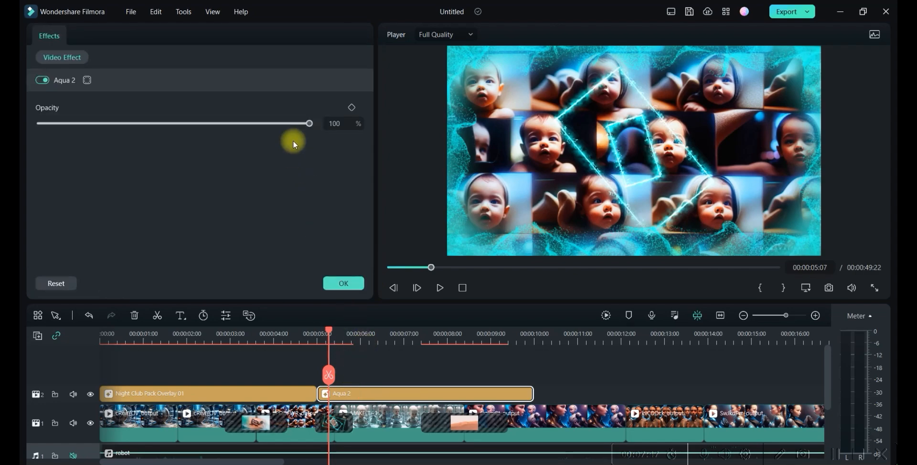
{"action": "left_click_drag", "start_coordinate": [309, 124], "coordinate": [182, 123]}
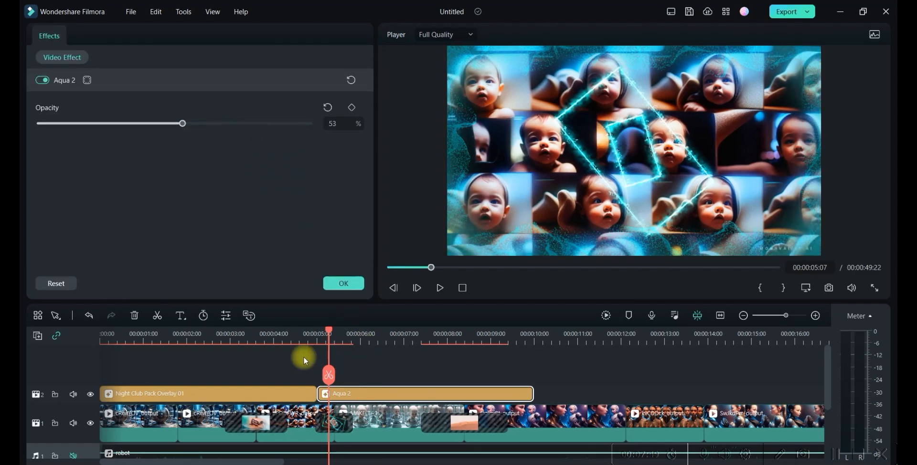
{"action": "mouse_move", "coordinate": [134, 161]}
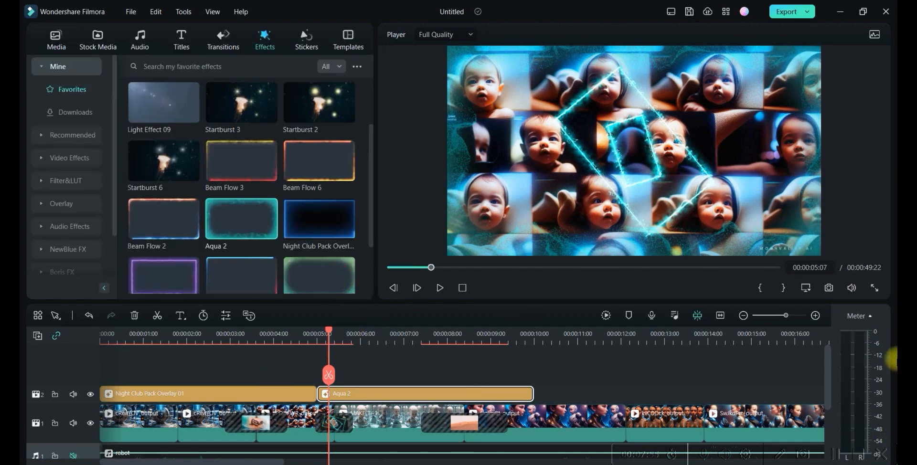
Browse through the Trending stickers library
{"action": "left_click", "coordinate": [306, 39]}
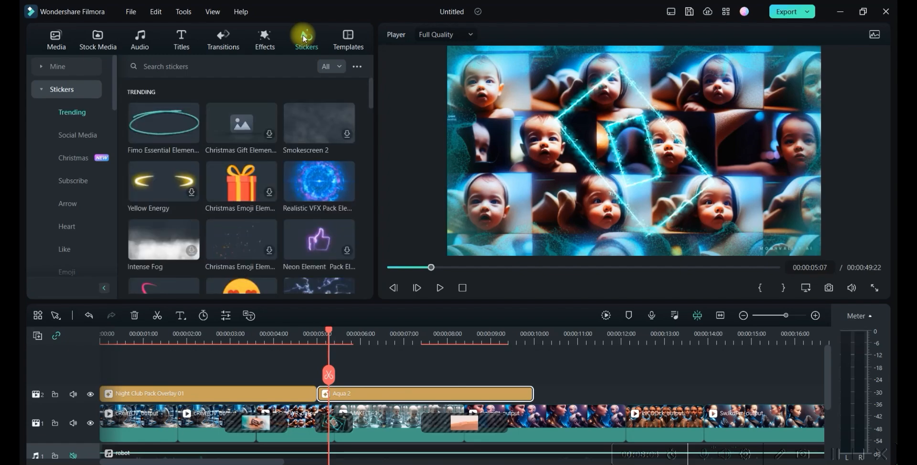
{"action": "mouse_move", "coordinate": [239, 181]}
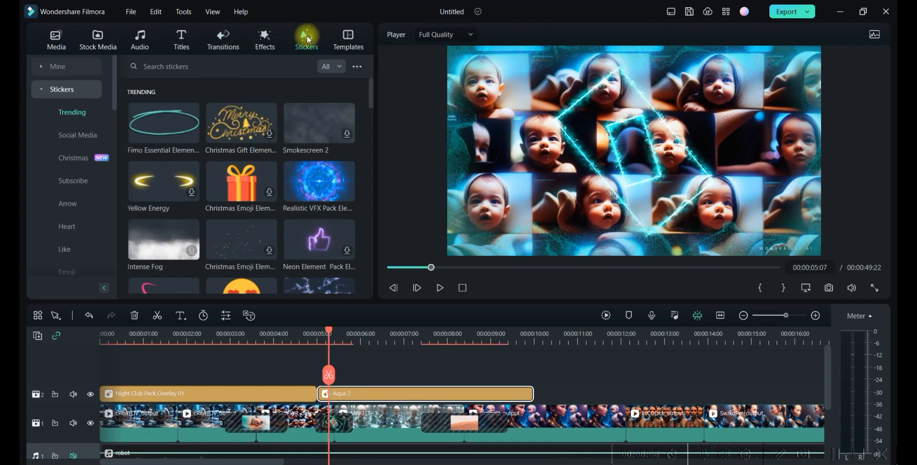
{"action": "scroll", "scroll_direction": "down", "scroll_amount": 3}
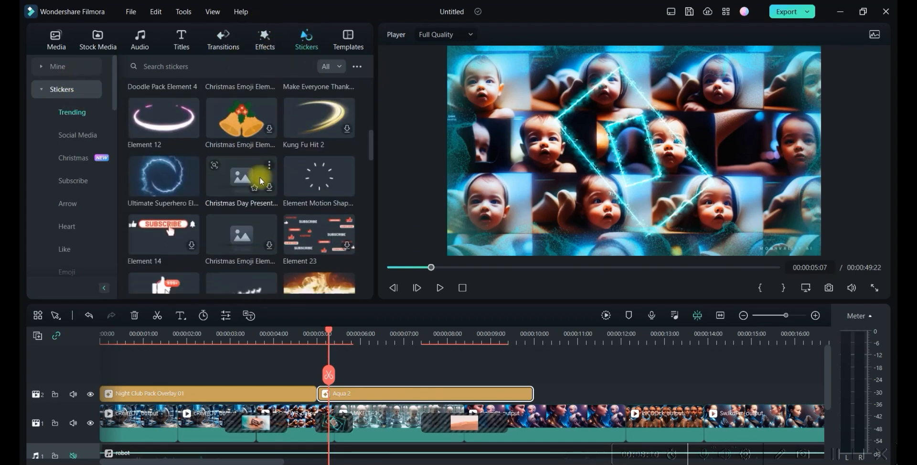
{"action": "scroll", "scroll_direction": "down", "scroll_amount": 3}
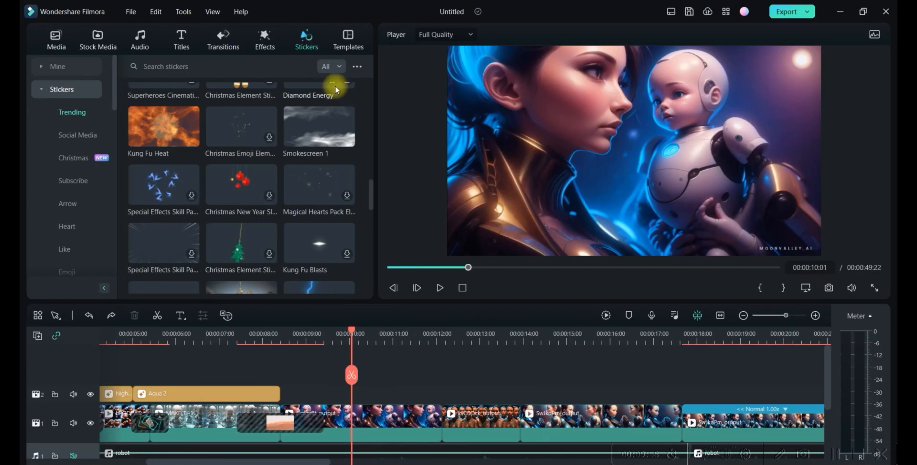
Search free sound effects for 'Woosh' and preview a cartoon sound
{"action": "left_click", "coordinate": [139, 39]}
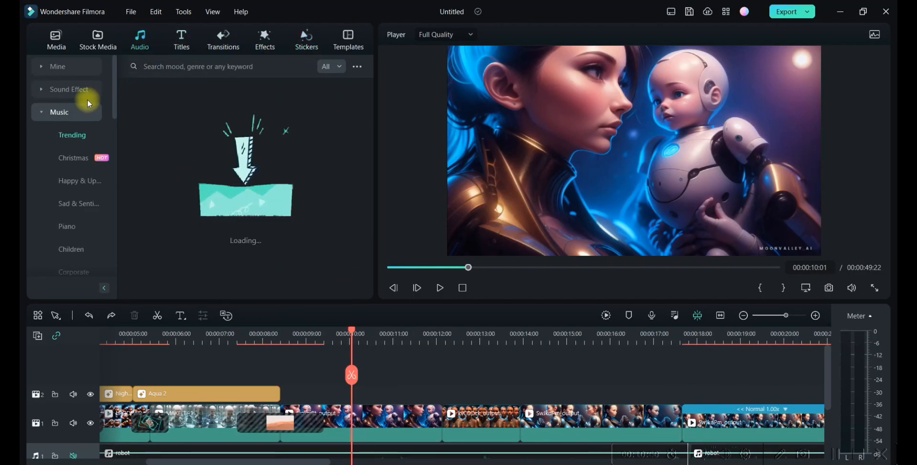
{"action": "left_click", "coordinate": [69, 89]}
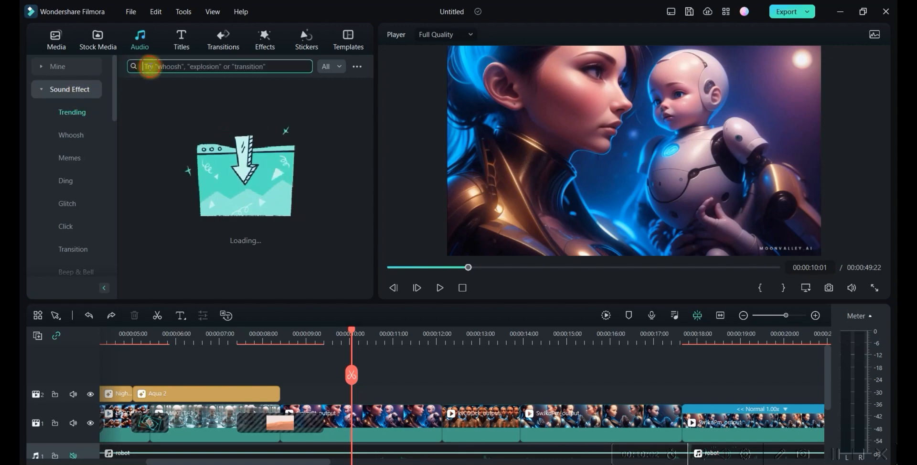
{"action": "type", "text": "Woosh"}
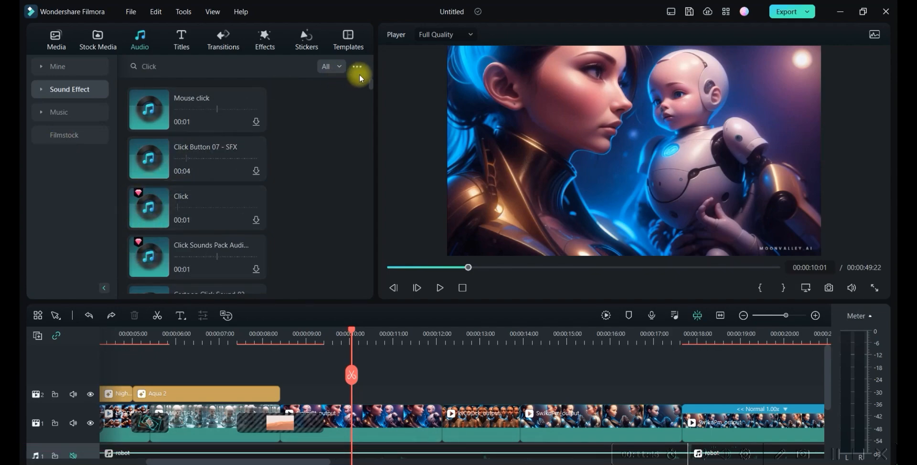
{"action": "left_click", "coordinate": [356, 66]}
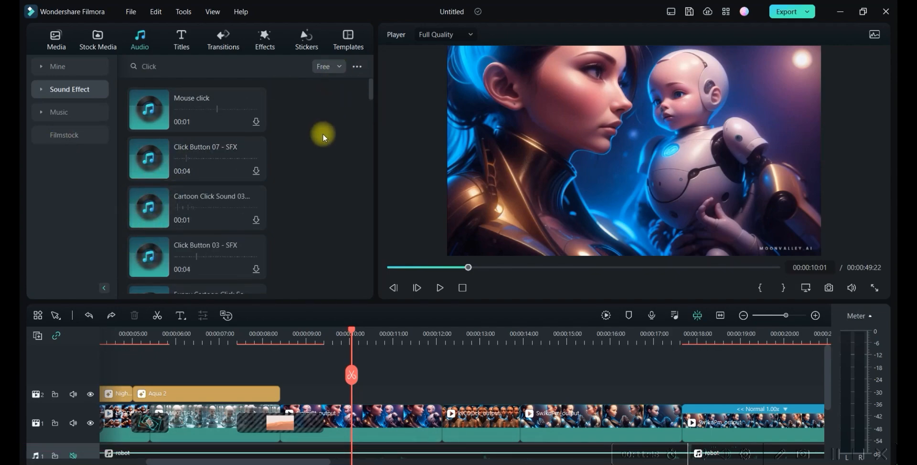
{"action": "scroll", "scroll_direction": "down", "scroll_amount": 3}
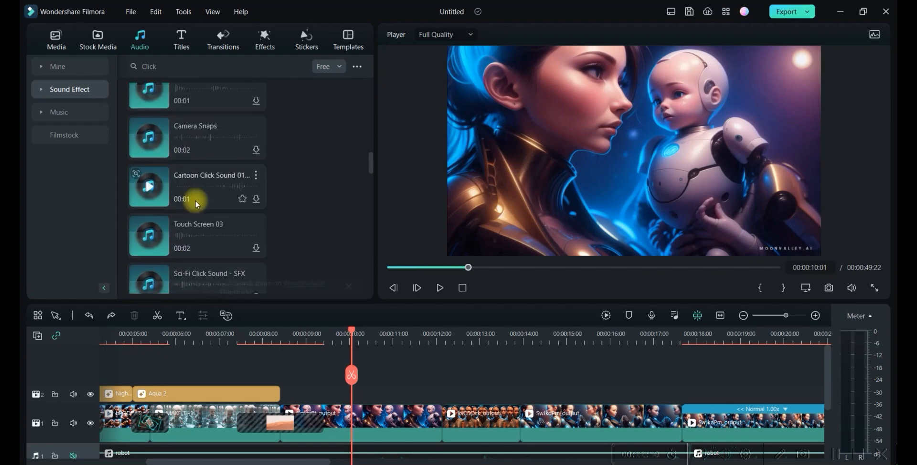
{"action": "left_click", "coordinate": [55, 39]}
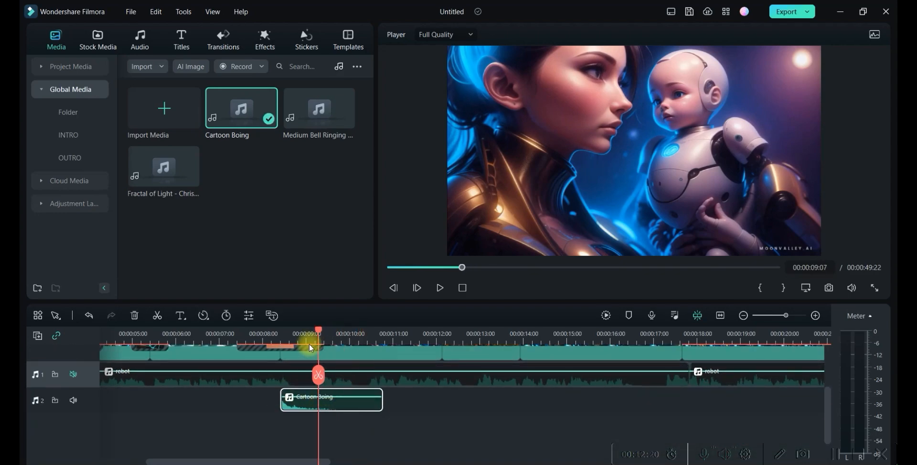
{"action": "double_click", "coordinate": [331, 399]}
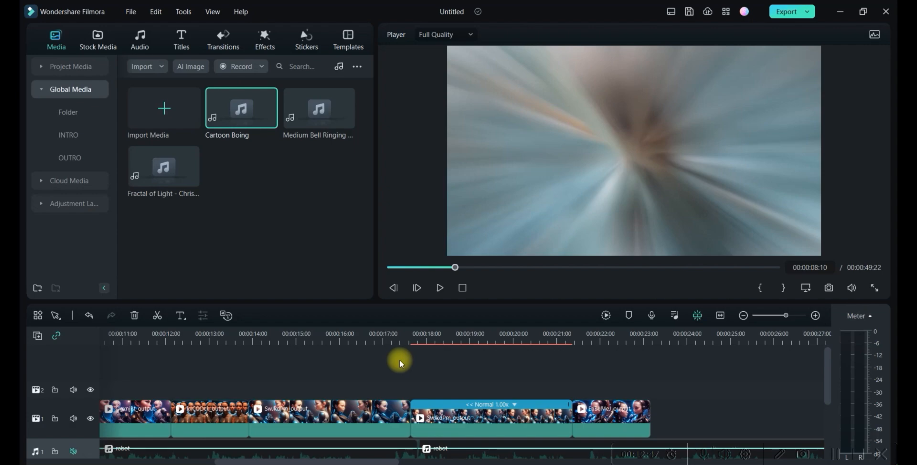
{"action": "mouse_move", "coordinate": [786, 11]}
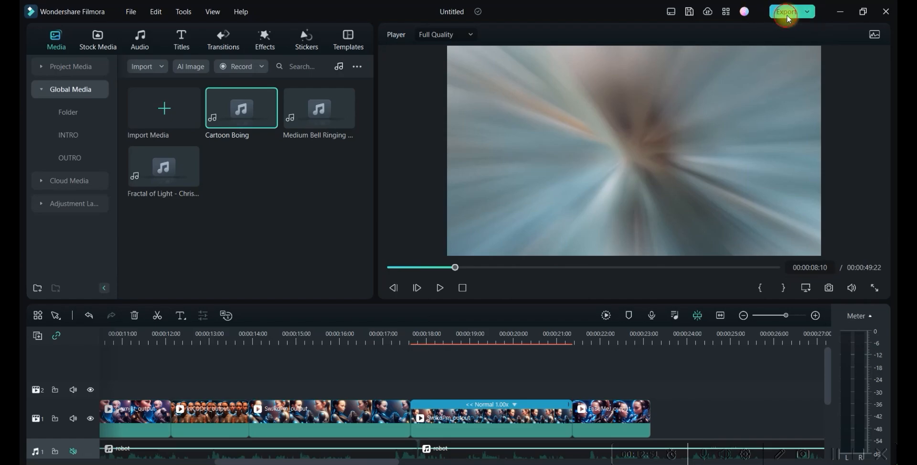
Set the export to Higher quality MP4, checking the save path
{"action": "left_click", "coordinate": [786, 11]}
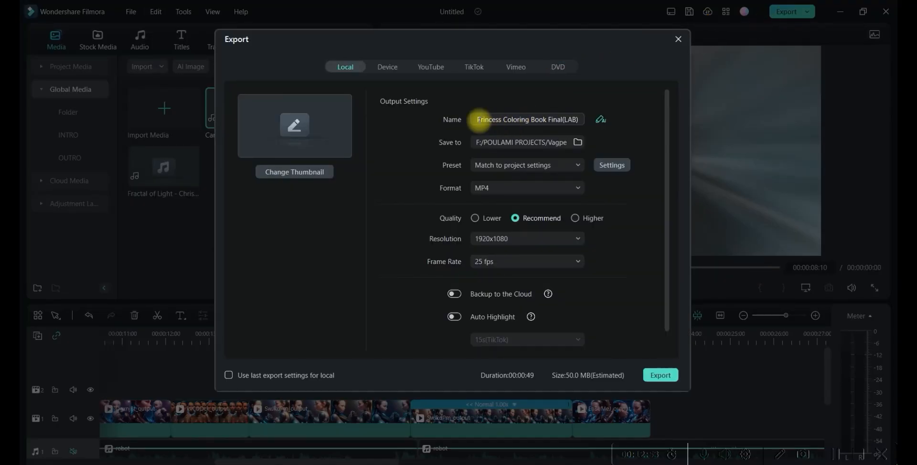
{"action": "left_click", "coordinate": [577, 142]}
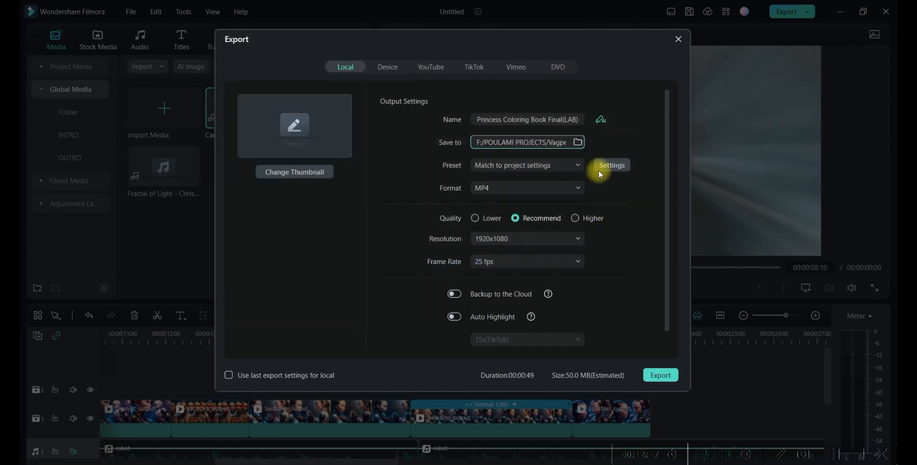
{"action": "left_click", "coordinate": [575, 218]}
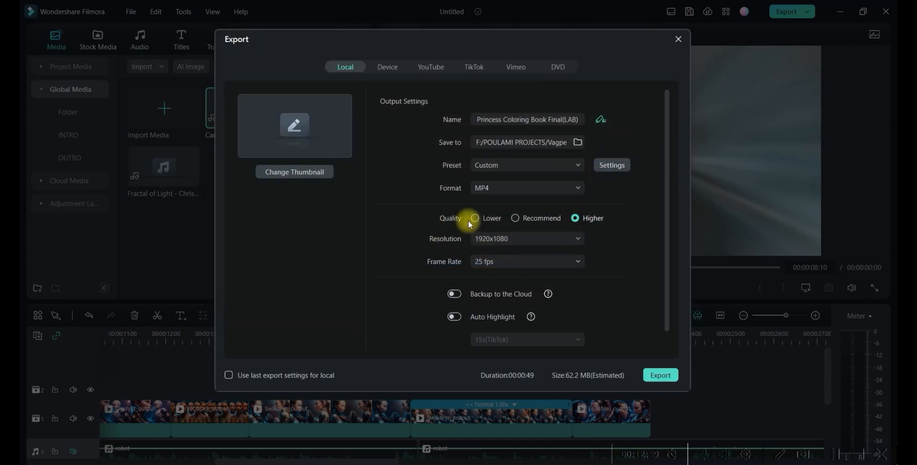
{"action": "mouse_move", "coordinate": [567, 284]}
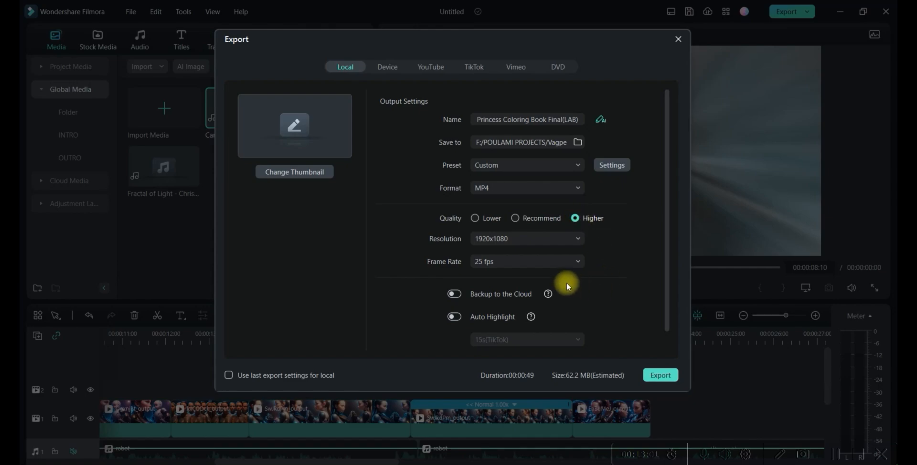
{"action": "mouse_move", "coordinate": [599, 193]}
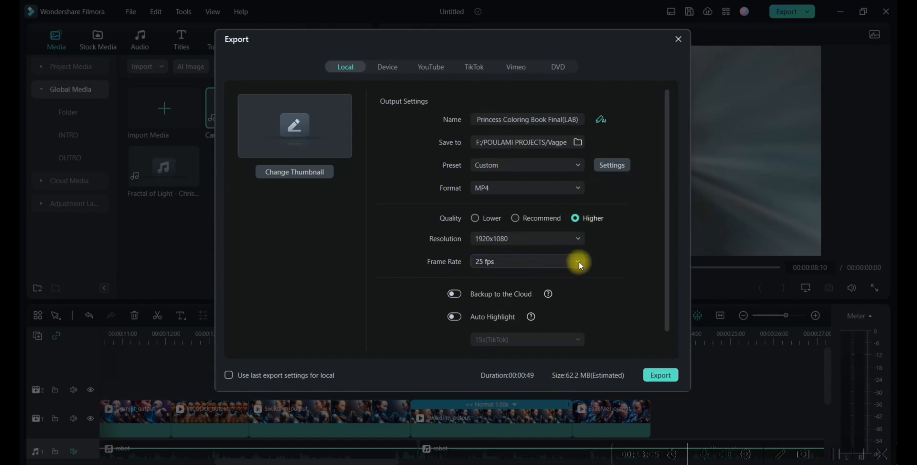
{"action": "mouse_move", "coordinate": [686, 49]}
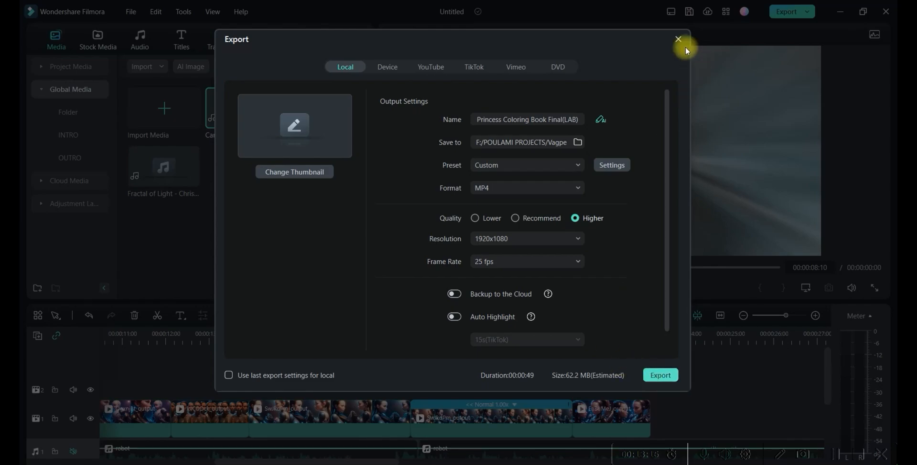
Close the Export dialog without exporting, returning to the editing workspace
{"action": "left_click", "coordinate": [678, 40]}
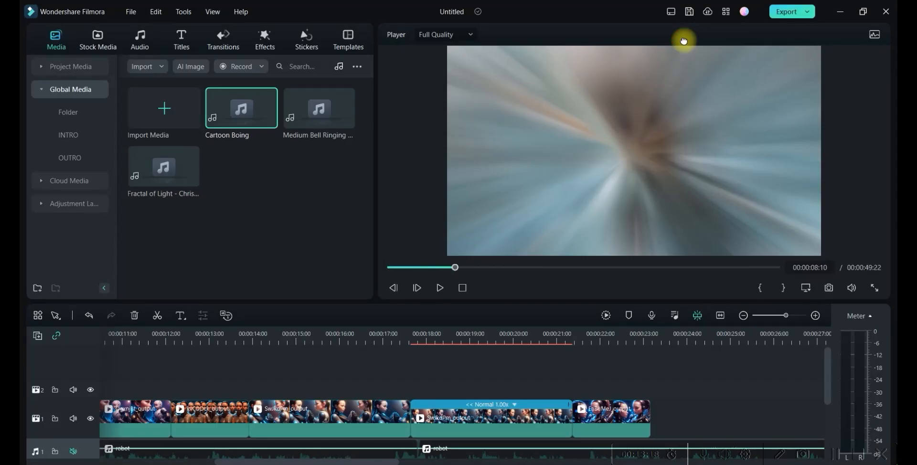
{"action": "mouse_move", "coordinate": [854, 460]}
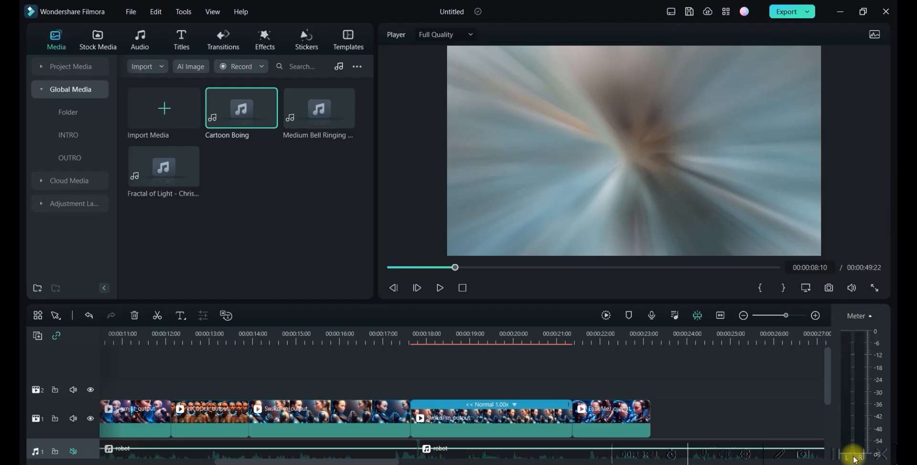